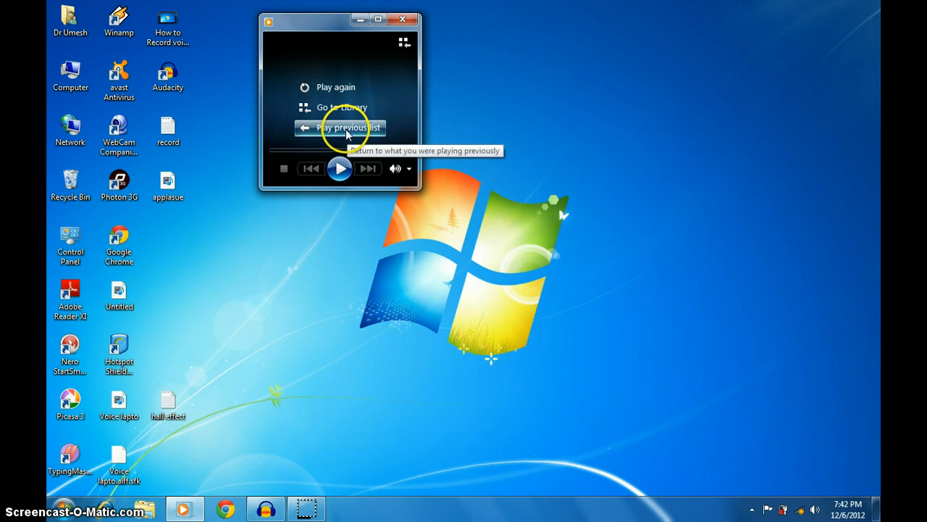
# Step: Play the previous voice recording and the applause file in Windows Media Player, then close the player
pyautogui.click(342, 127)
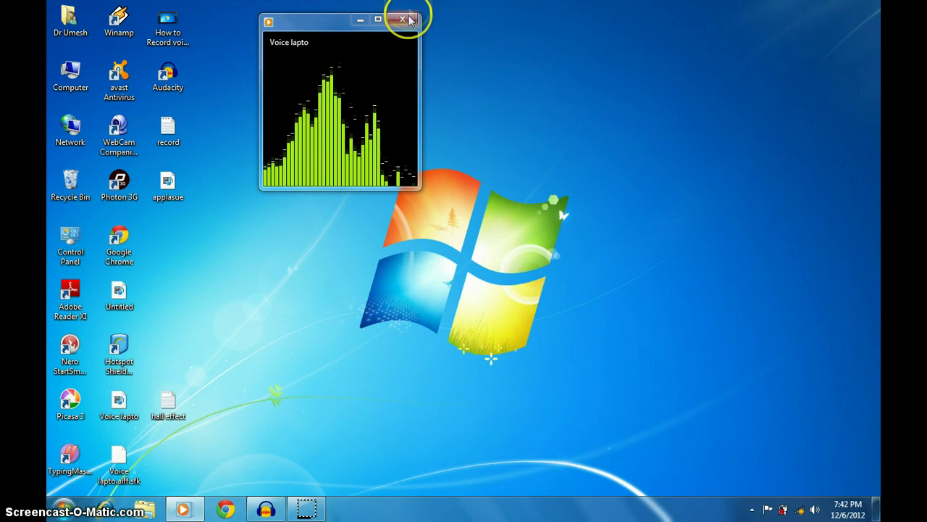
pyautogui.click(403, 20)
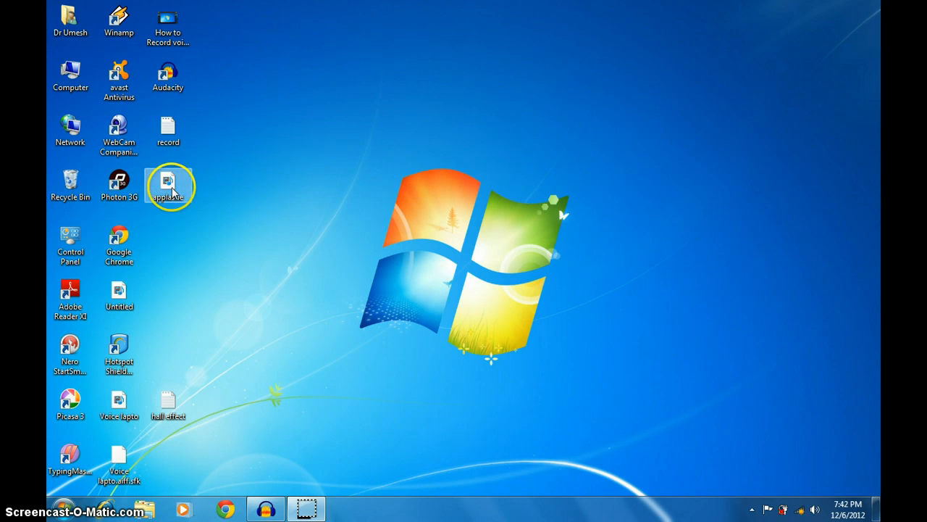
pyautogui.doubleClick(168, 181)
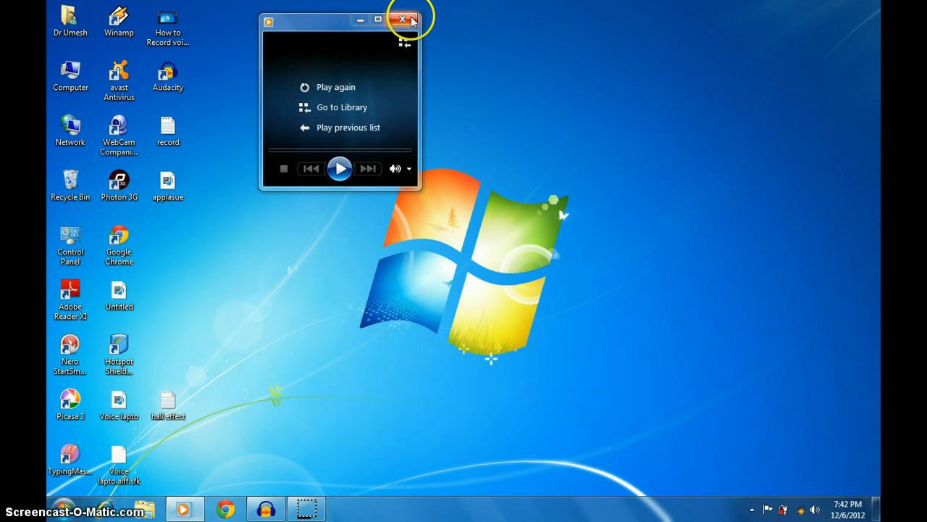
pyautogui.click(406, 18)
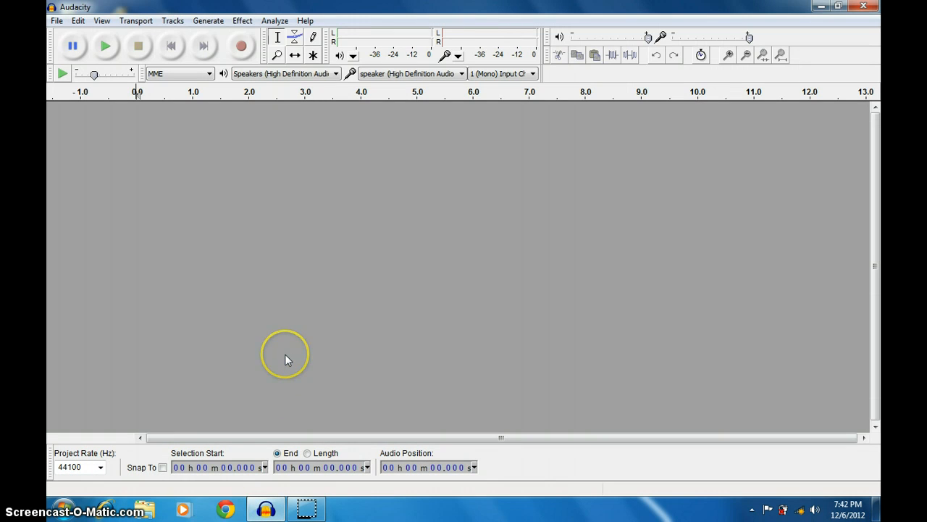
pyautogui.moveTo(267, 338)
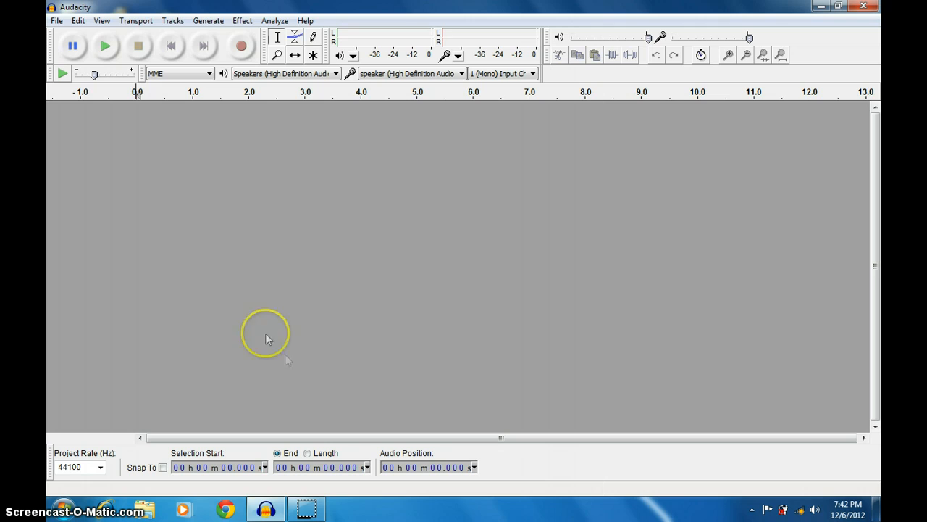
pyautogui.moveTo(247, 182)
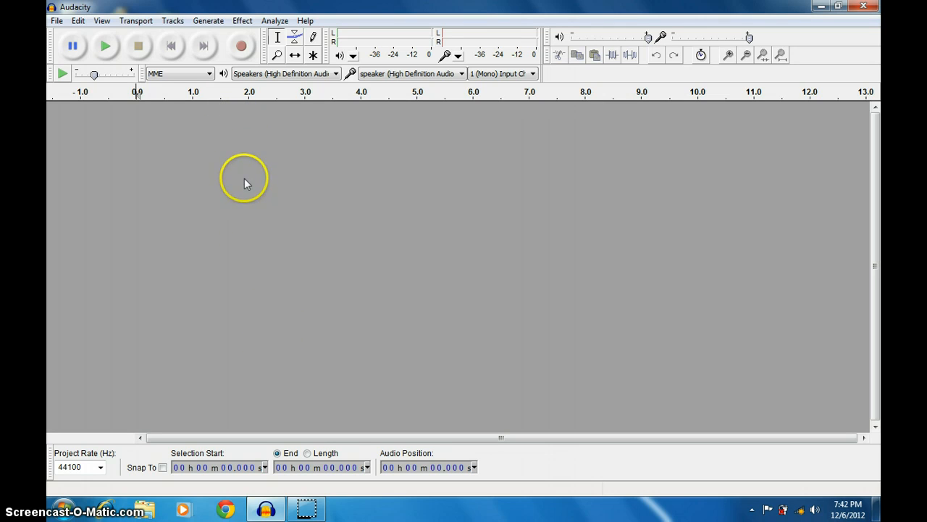
pyautogui.moveTo(230, 61)
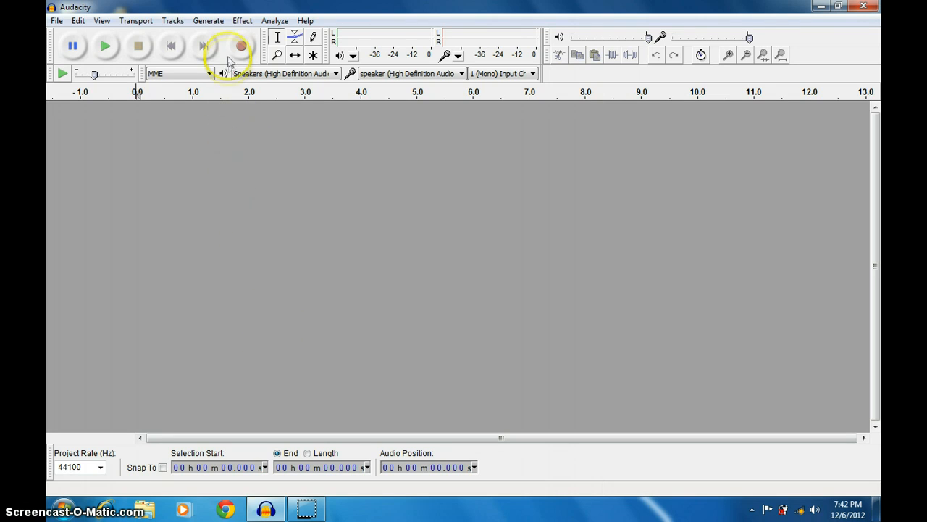
# Step: Record about eight seconds of hand claps into a new mono audio track
pyautogui.click(237, 45)
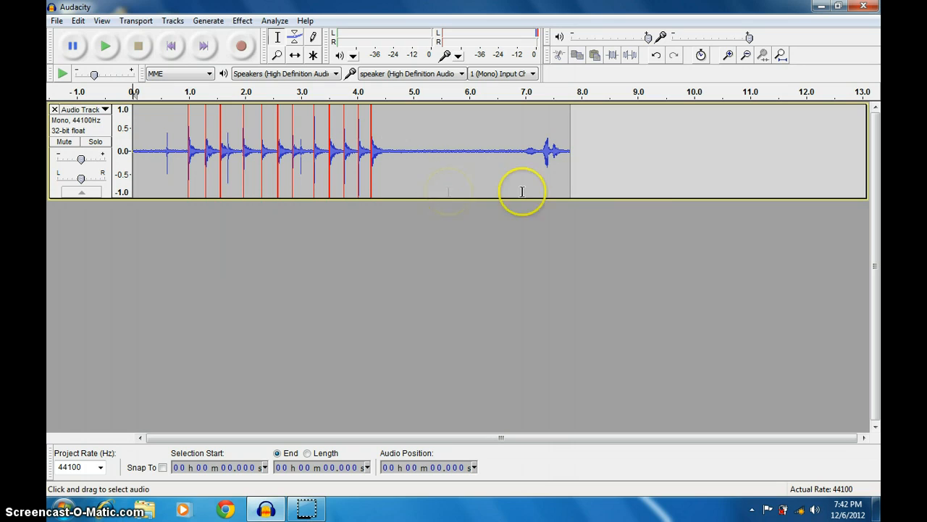
pyautogui.moveTo(533, 138)
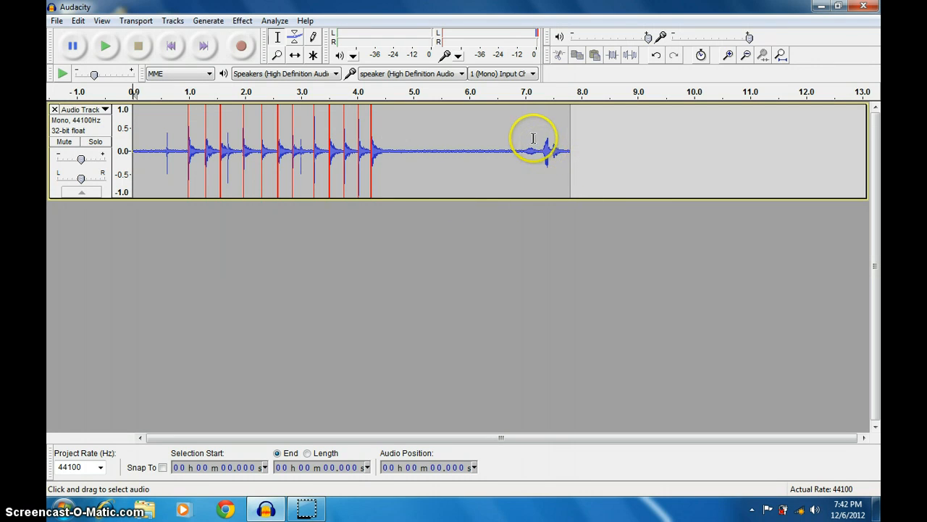
# Step: Delete the stray sound near 7 s and the leading silence, then play the trimmed six-second clap track
pyautogui.click(528, 138)
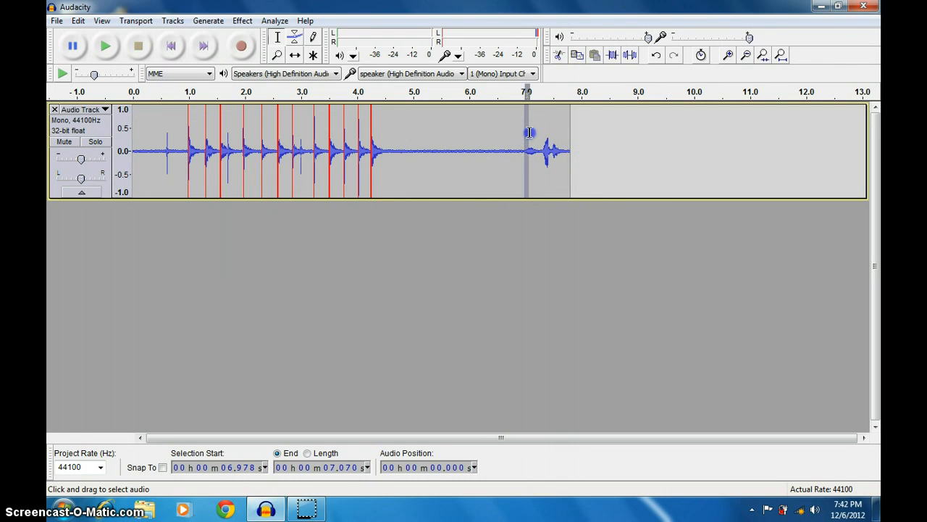
pyautogui.moveTo(527, 145); pyautogui.dragTo(564, 144)
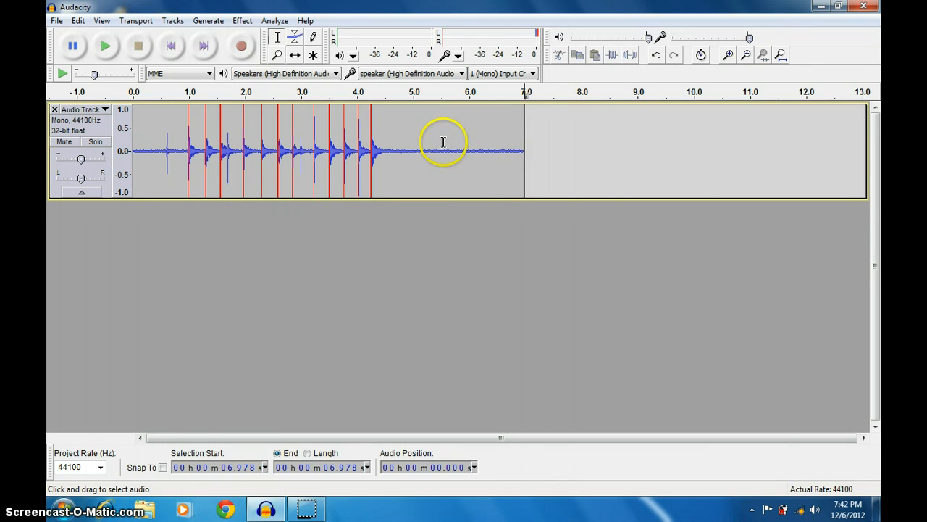
pyautogui.moveTo(384, 149)
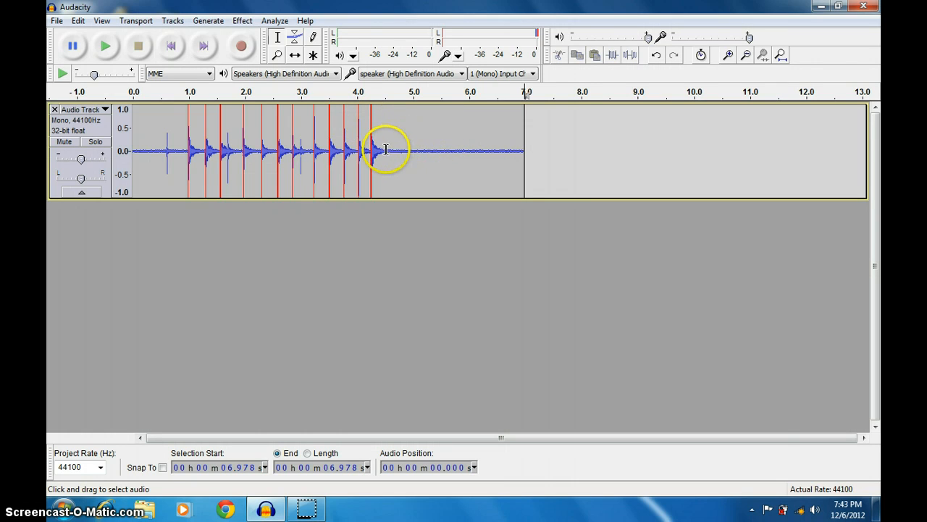
pyautogui.moveTo(481, 158)
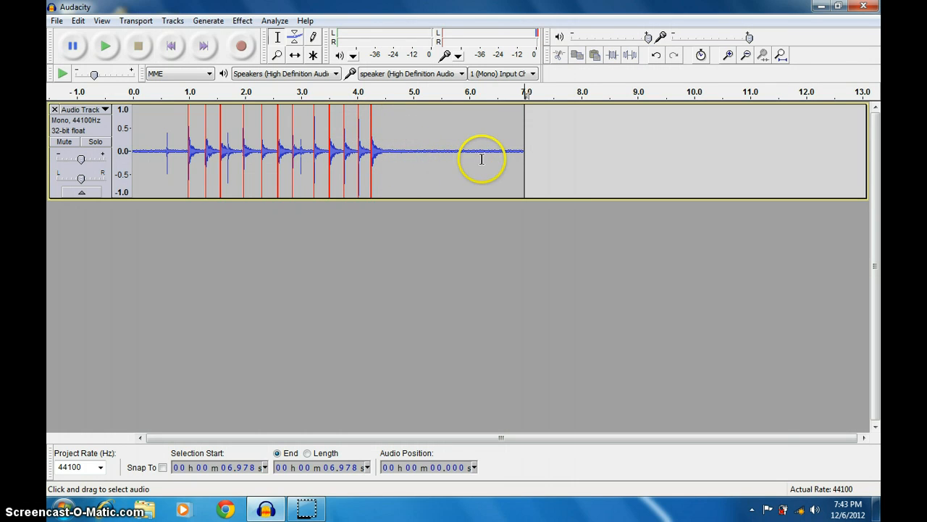
pyautogui.moveTo(519, 151)
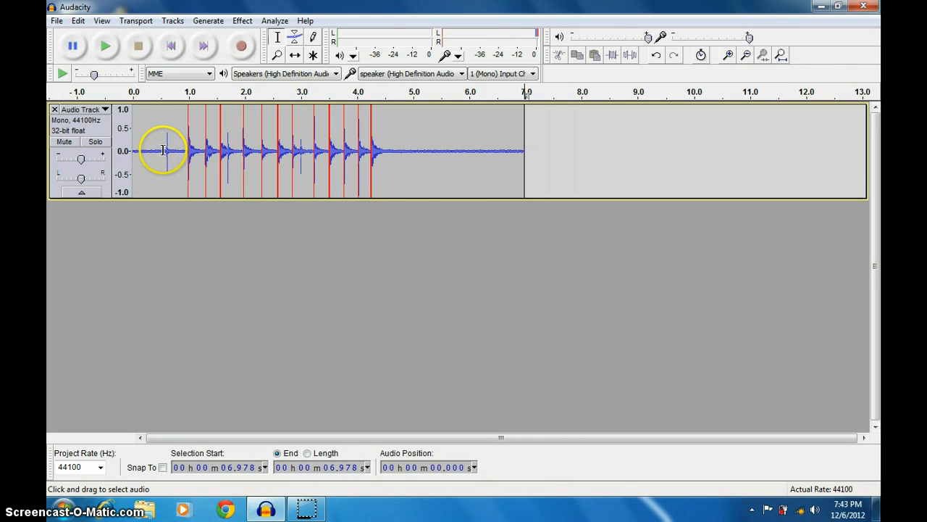
pyautogui.click(155, 149)
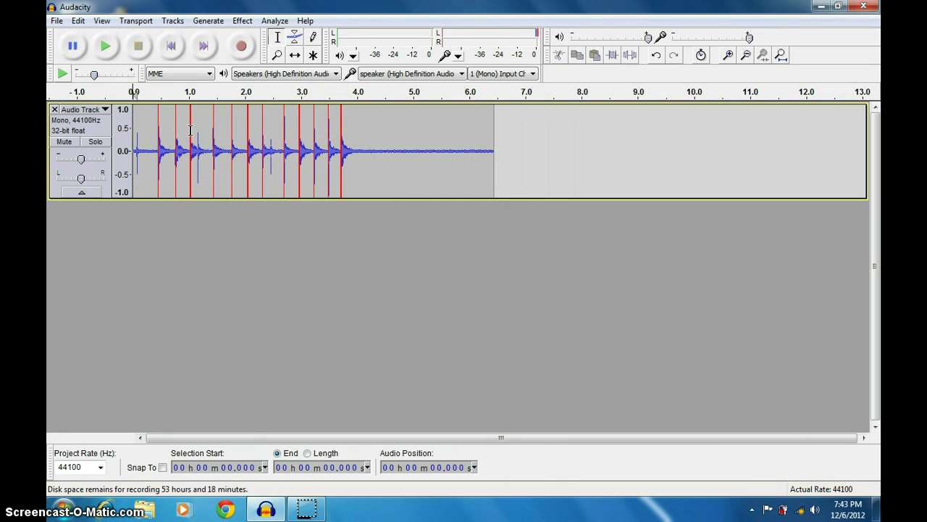
pyautogui.click(107, 45)
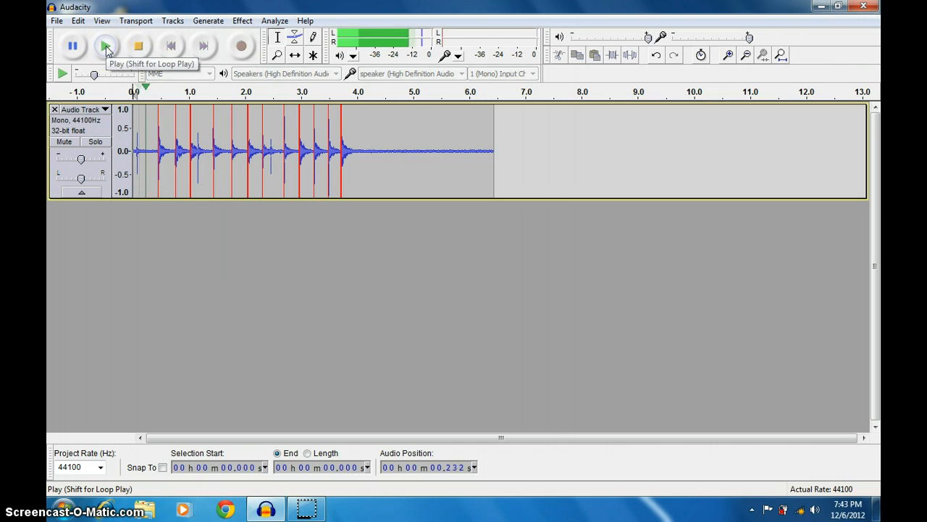
pyautogui.click(104, 44)
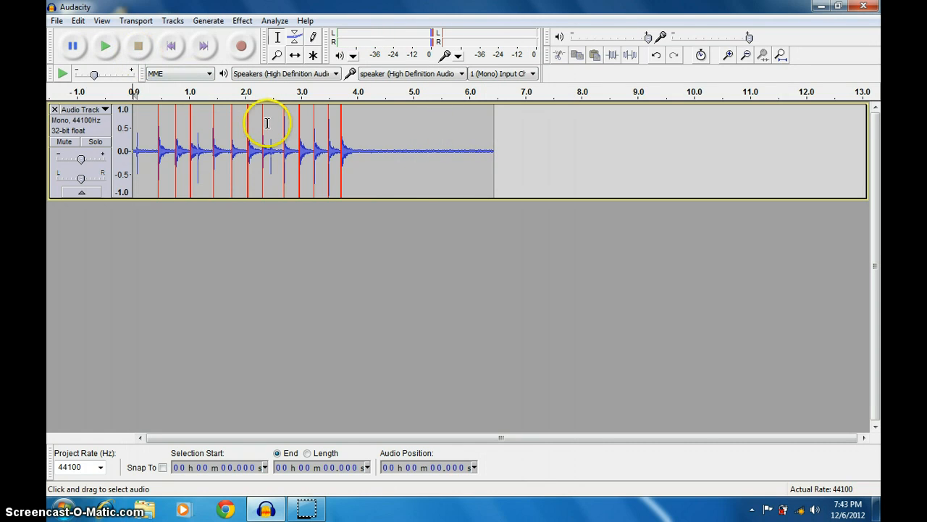
# Step: Select the quiet stretch from about 4.4 s to the end and capture it as the Noise Removal profile
pyautogui.click(378, 149)
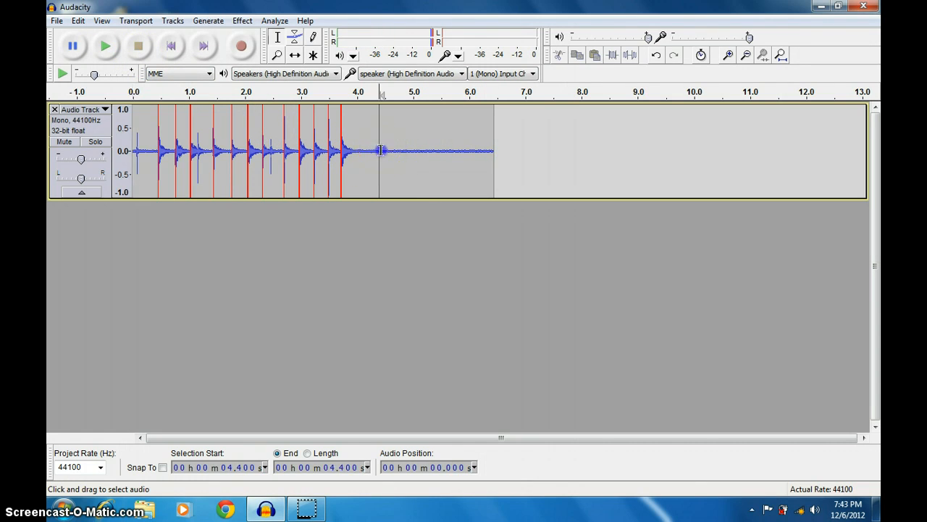
pyautogui.moveTo(383, 151); pyautogui.dragTo(496, 151)
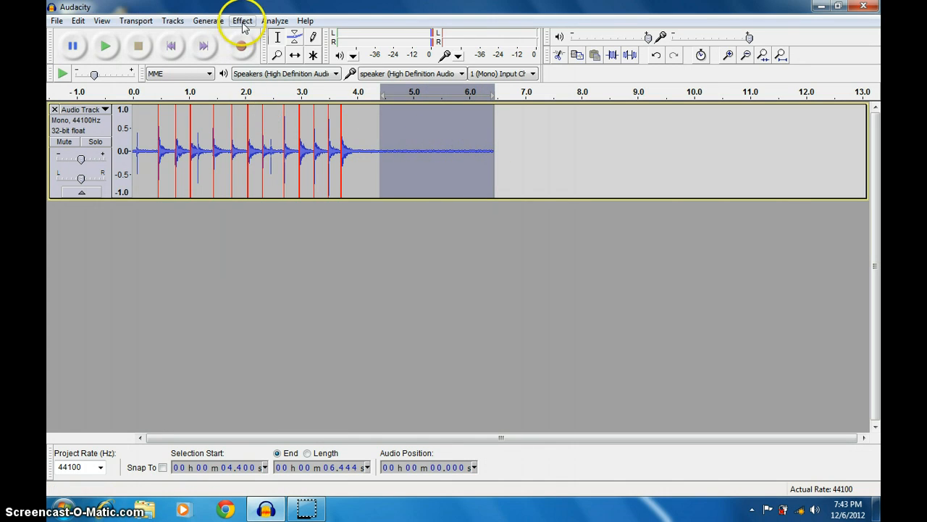
pyautogui.click(243, 20)
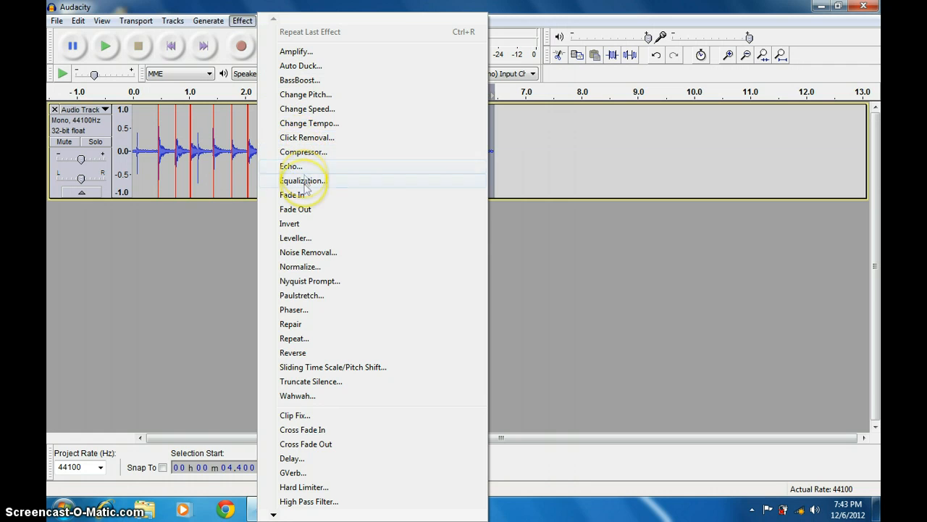
pyautogui.click(307, 252)
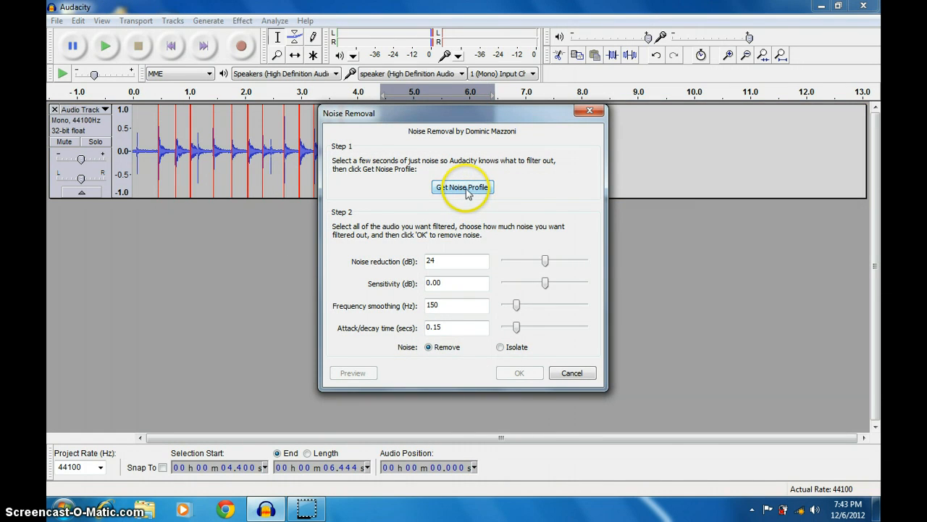
pyautogui.click(462, 187)
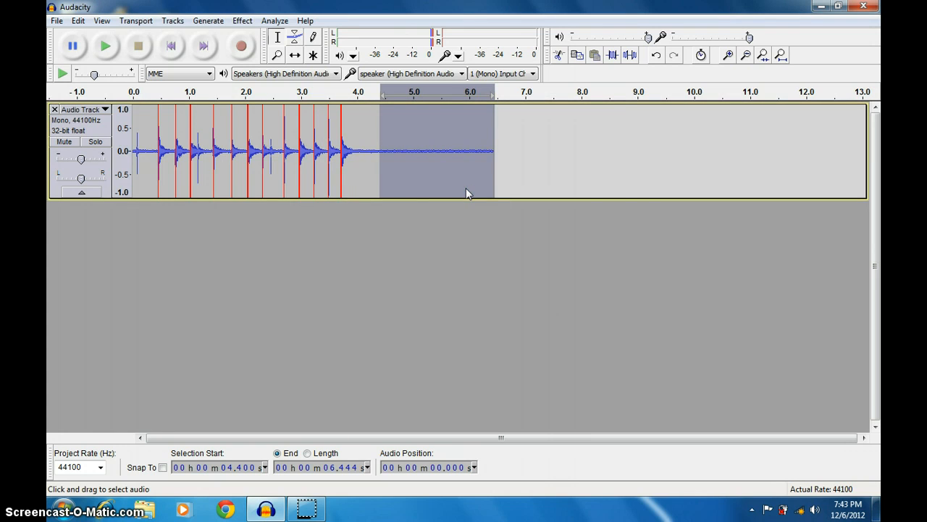
pyautogui.moveTo(102, 158)
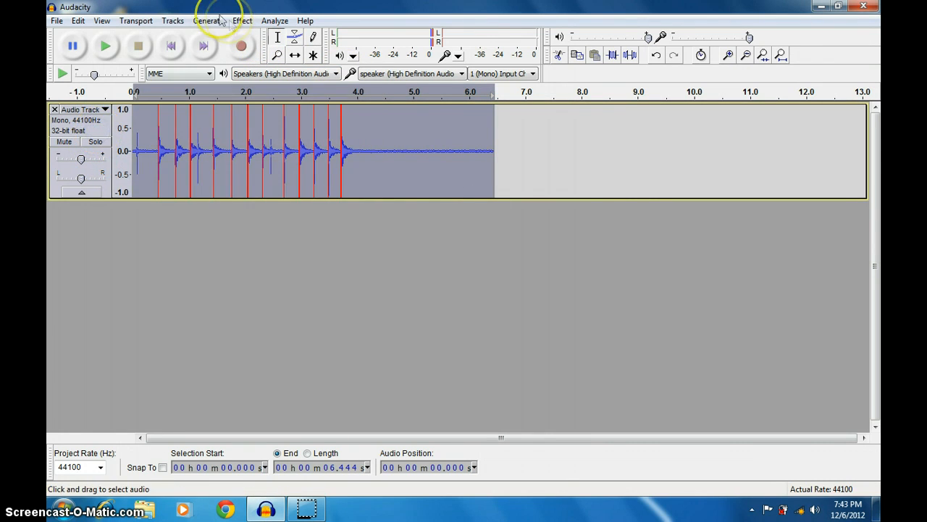
# Step: Apply Noise Removal to the whole clap recording and play back the cleaned claps
pyautogui.click(242, 20)
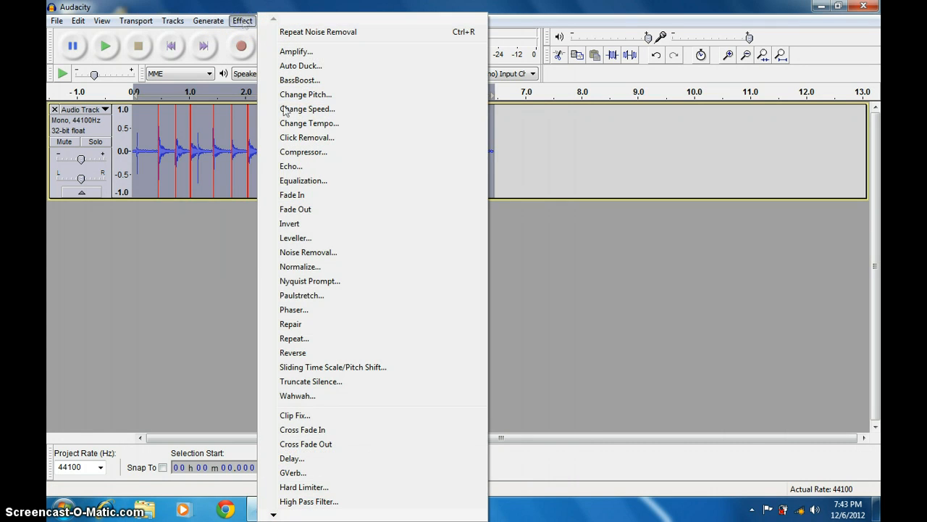
pyautogui.moveTo(307, 252)
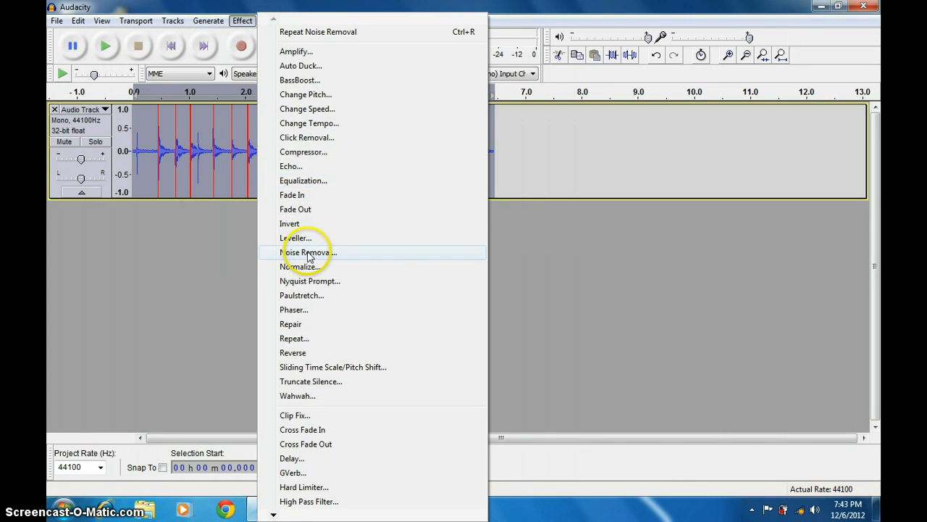
pyautogui.click(307, 252)
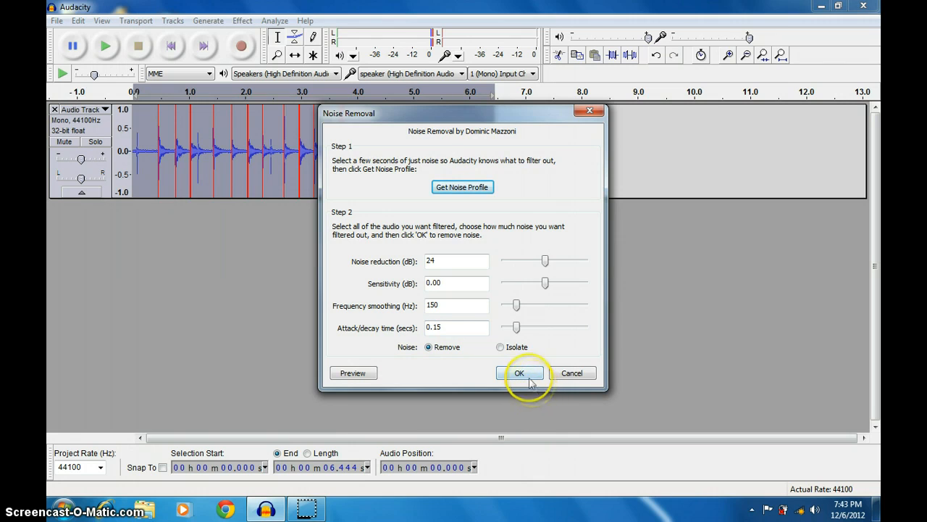
pyautogui.click(519, 373)
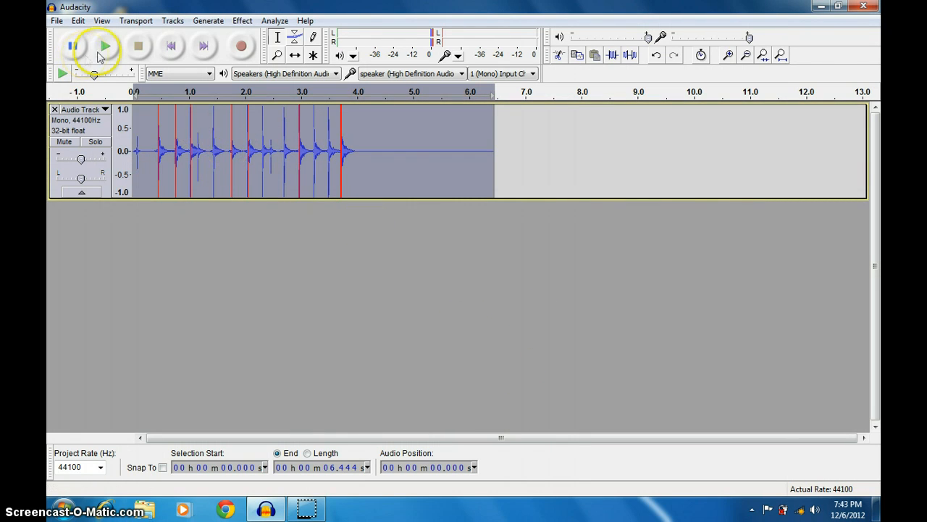
pyautogui.click(104, 46)
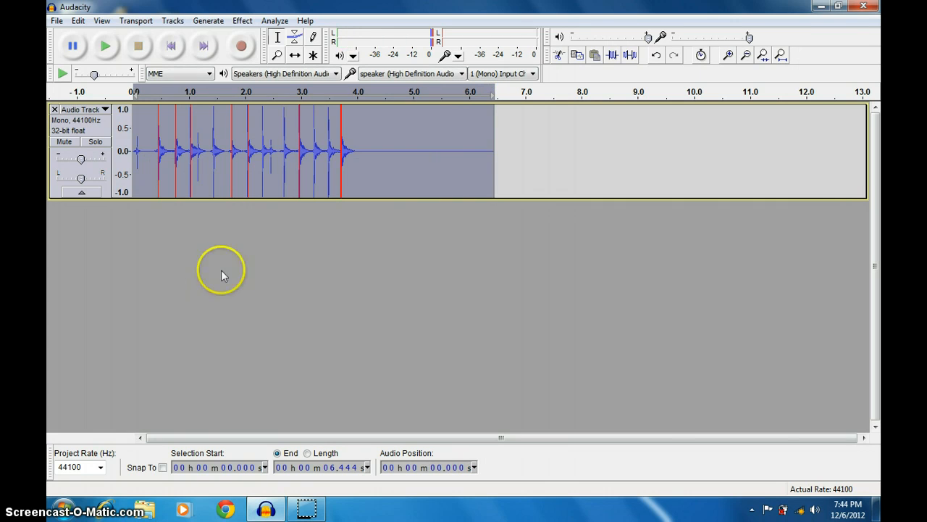
pyautogui.moveTo(348, 220)
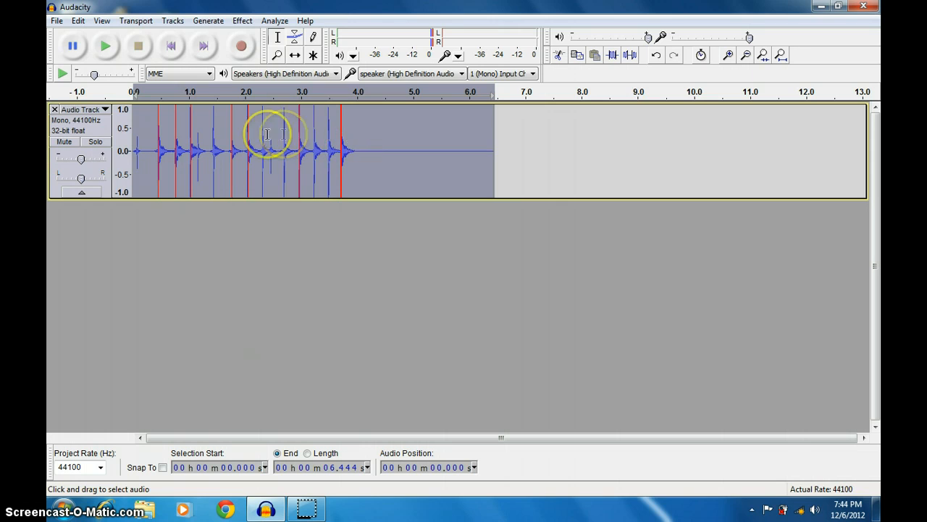
pyautogui.moveTo(238, 101)
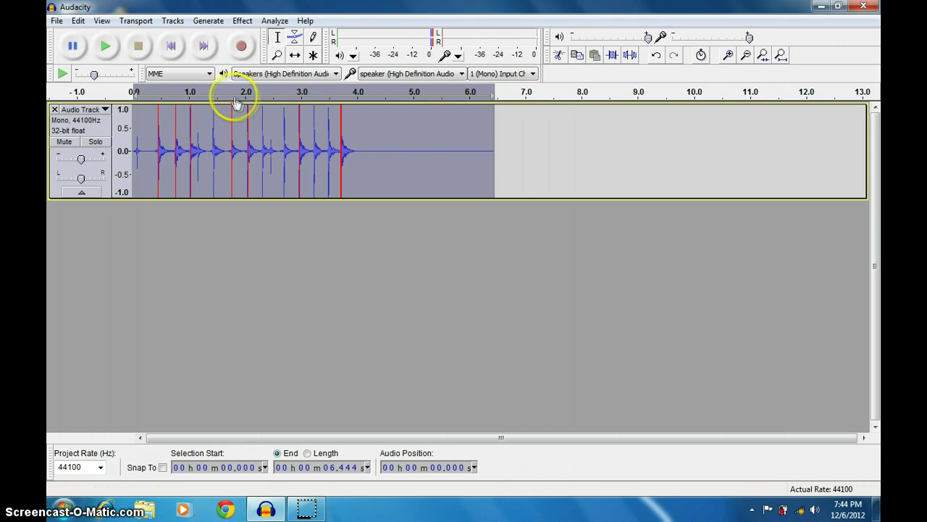
pyautogui.moveTo(240, 22)
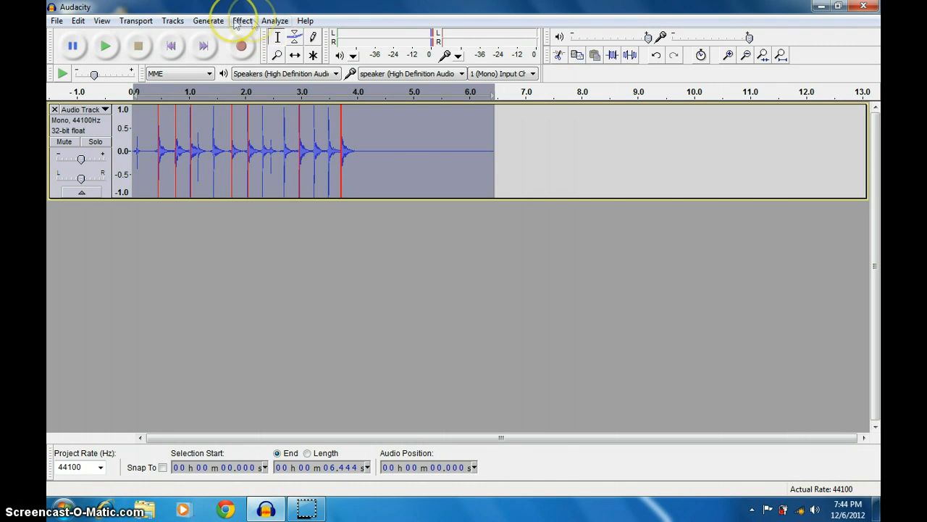
# Step: Run Clip Fix on the whole clap track with a 95% clipping threshold
pyautogui.click(242, 21)
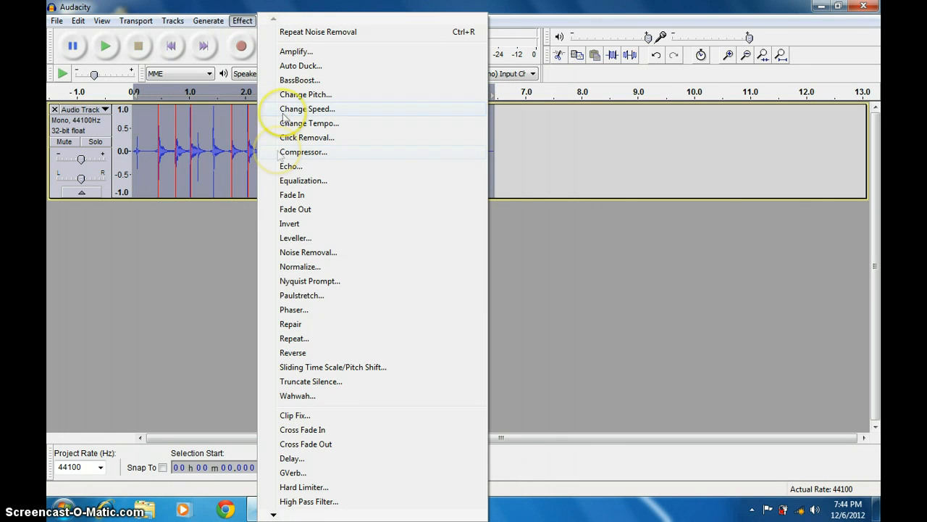
pyautogui.moveTo(293, 415)
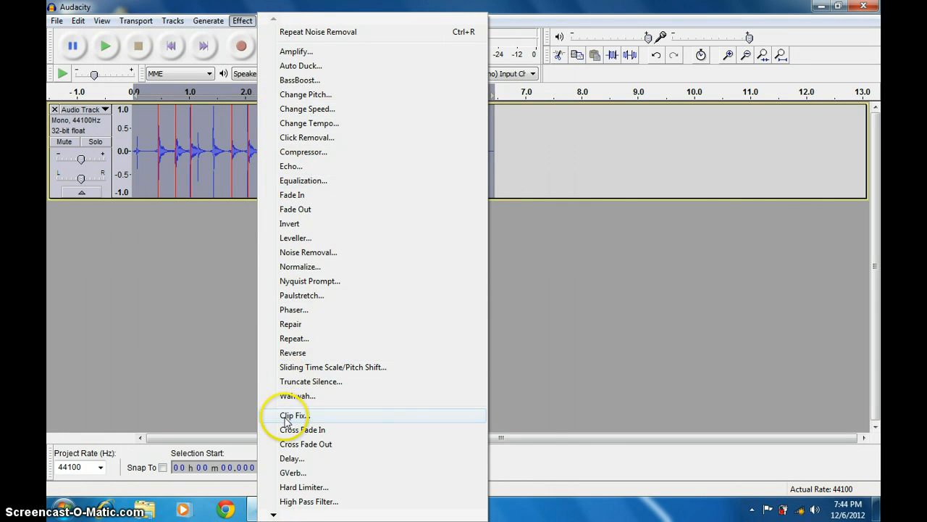
pyautogui.click(293, 414)
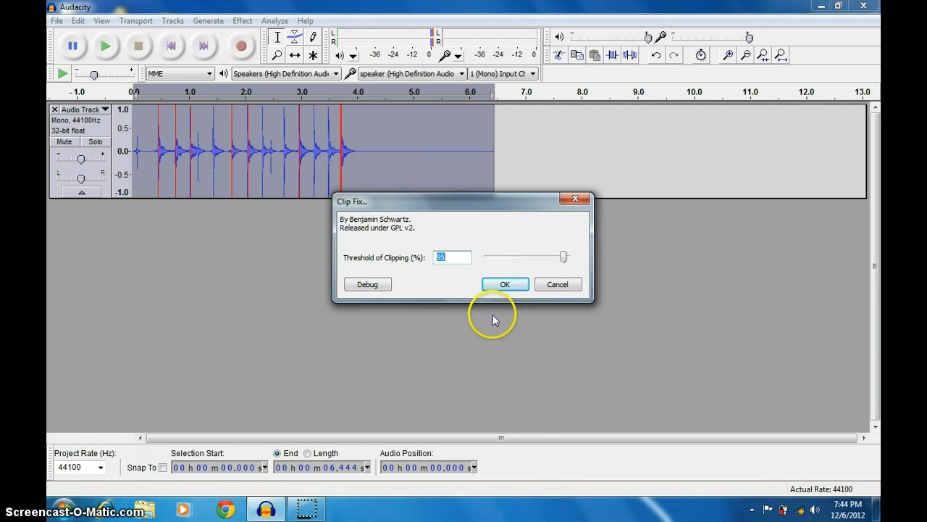
pyautogui.click(504, 284)
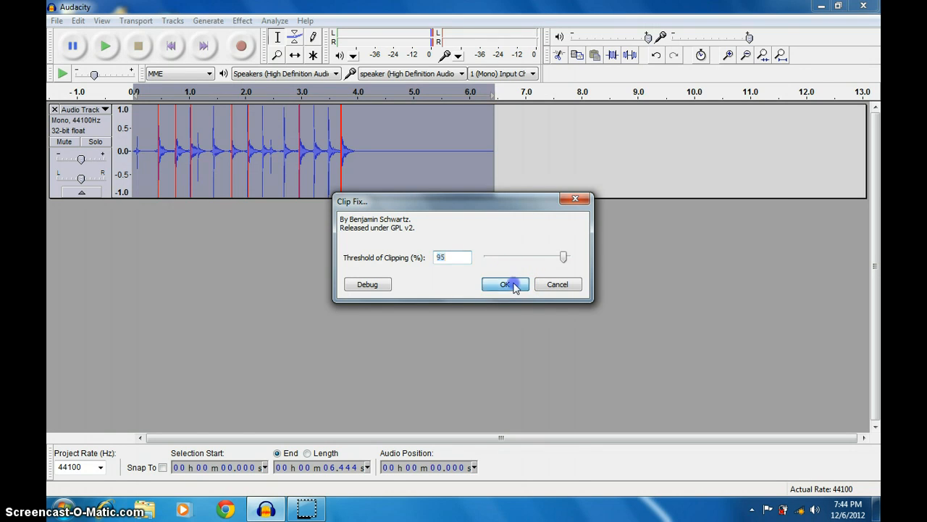
pyautogui.click(506, 284)
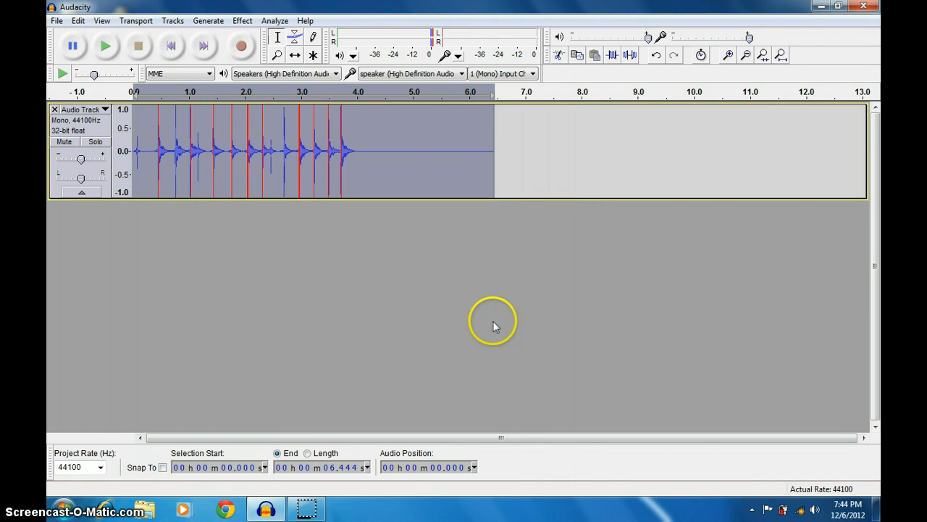
pyautogui.moveTo(286, 152)
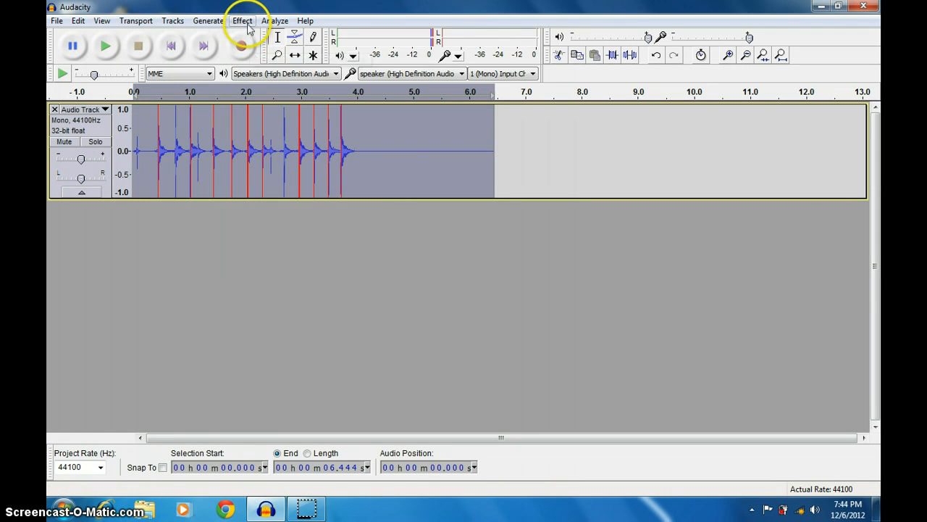
pyautogui.click(244, 20)
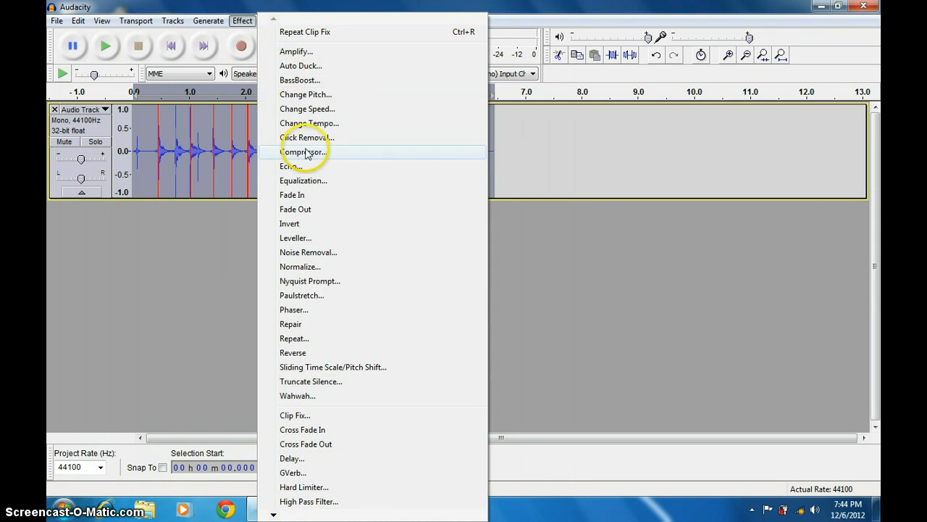
pyautogui.moveTo(310, 166)
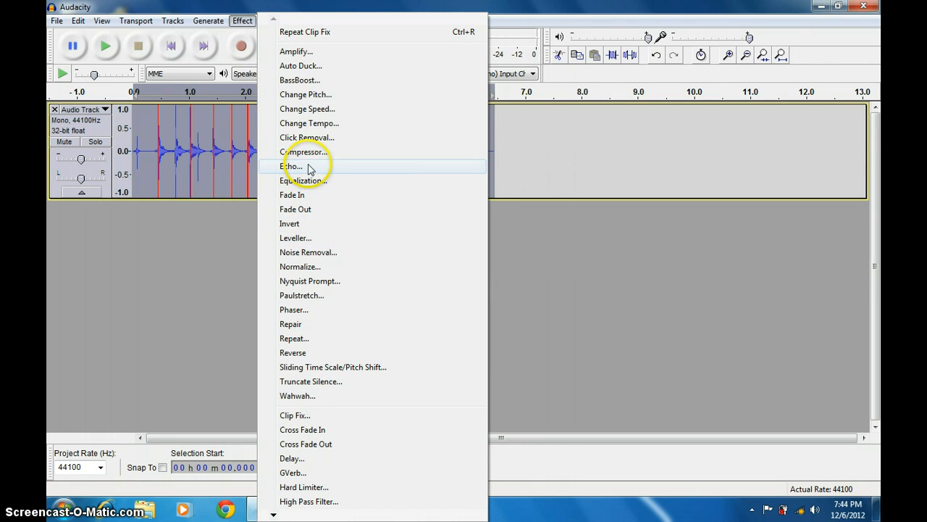
pyautogui.moveTo(296, 52)
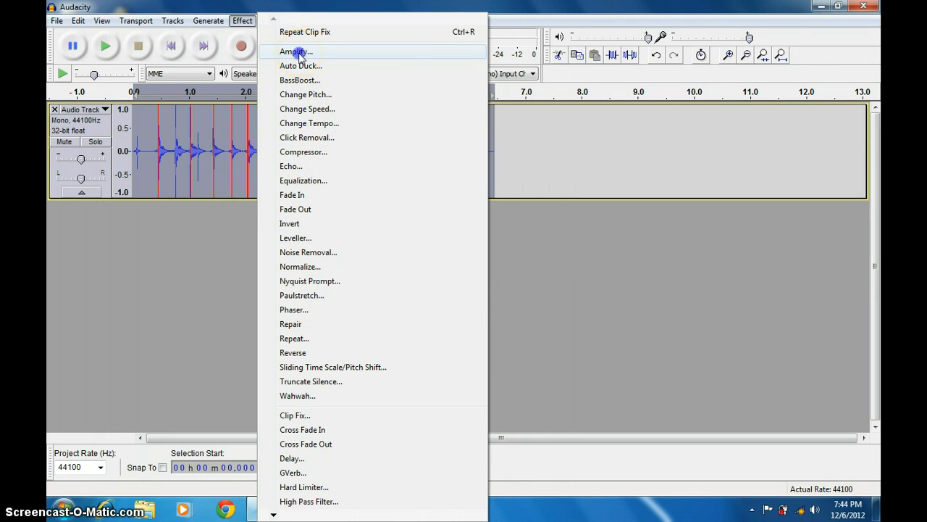
# Step: Amplify the clap track by -10.0 dB so its peaks no longer clip
pyautogui.click(292, 52)
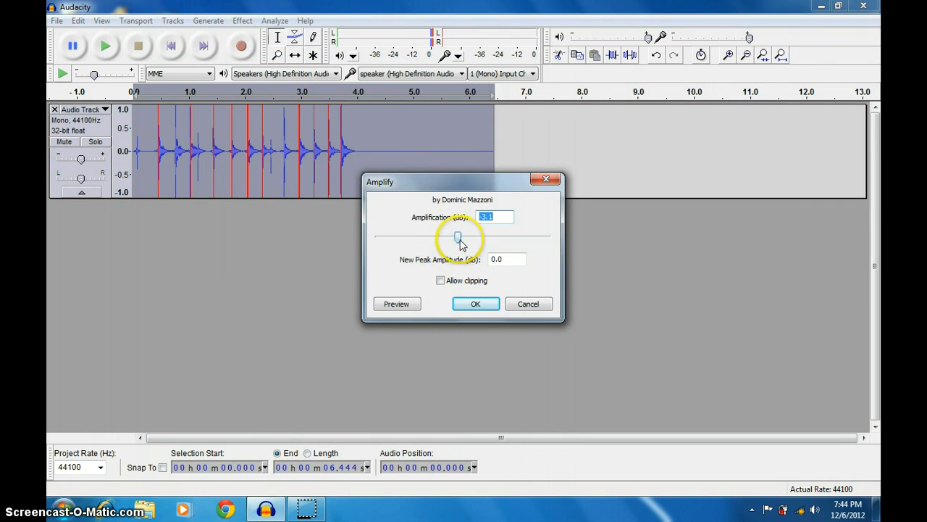
pyautogui.moveTo(457, 238); pyautogui.dragTo(446, 237)
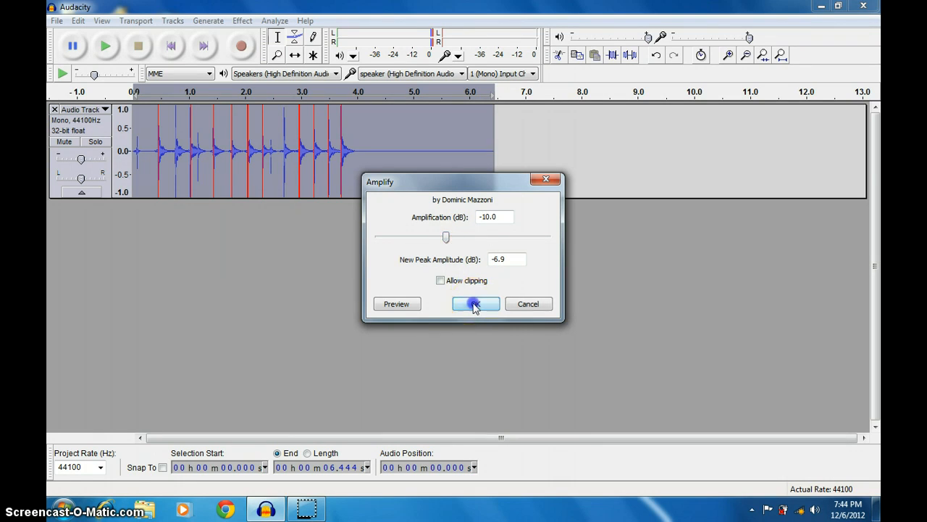
pyautogui.click(476, 304)
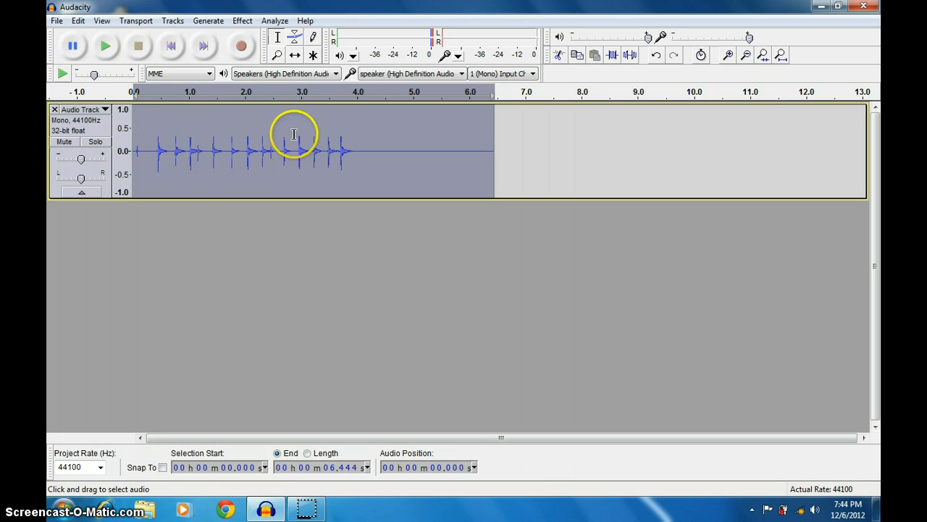
pyautogui.click(171, 46)
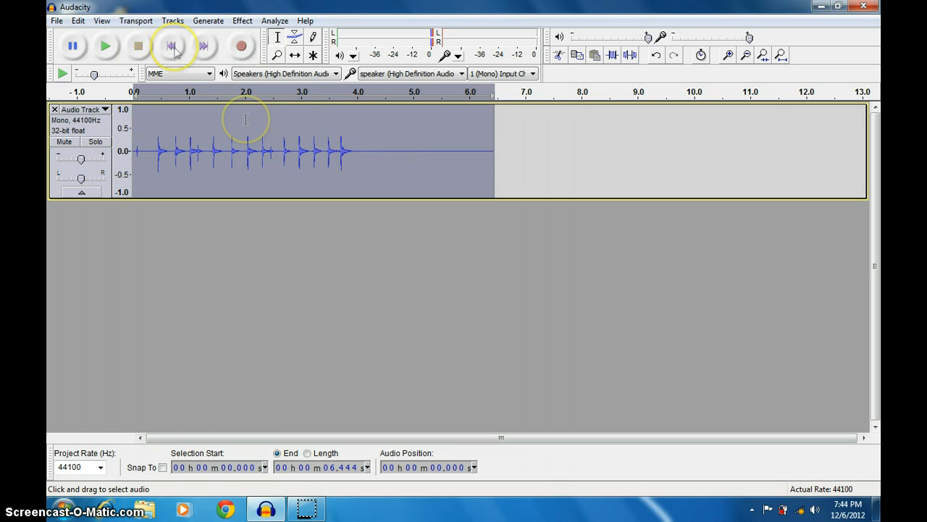
pyautogui.click(107, 45)
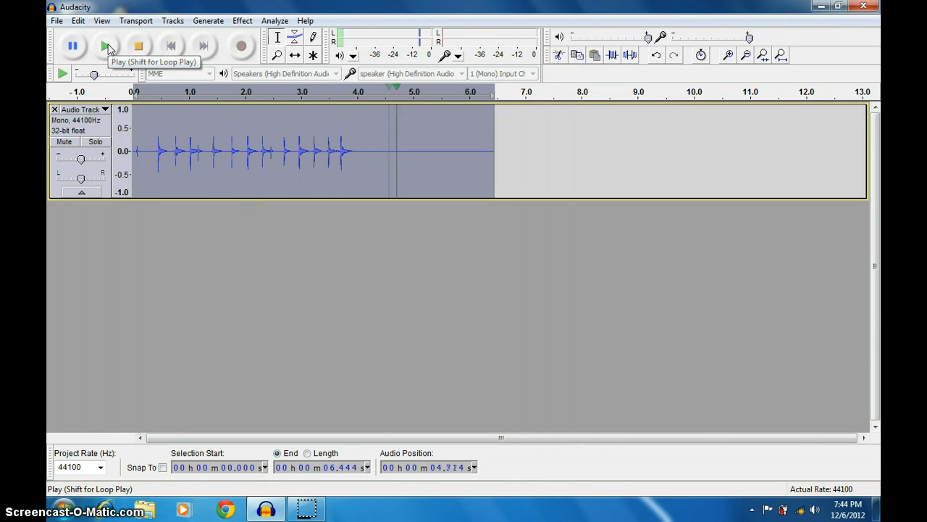
pyautogui.click(105, 45)
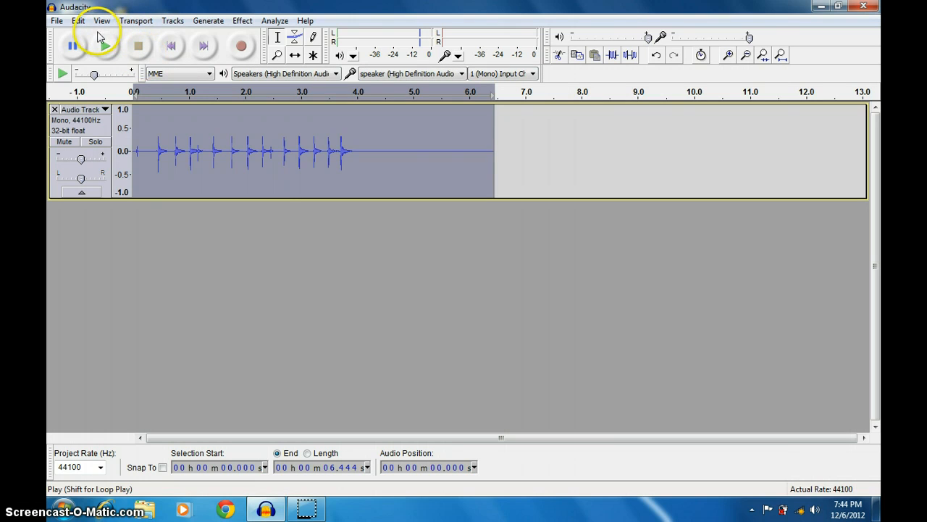
pyautogui.click(78, 22)
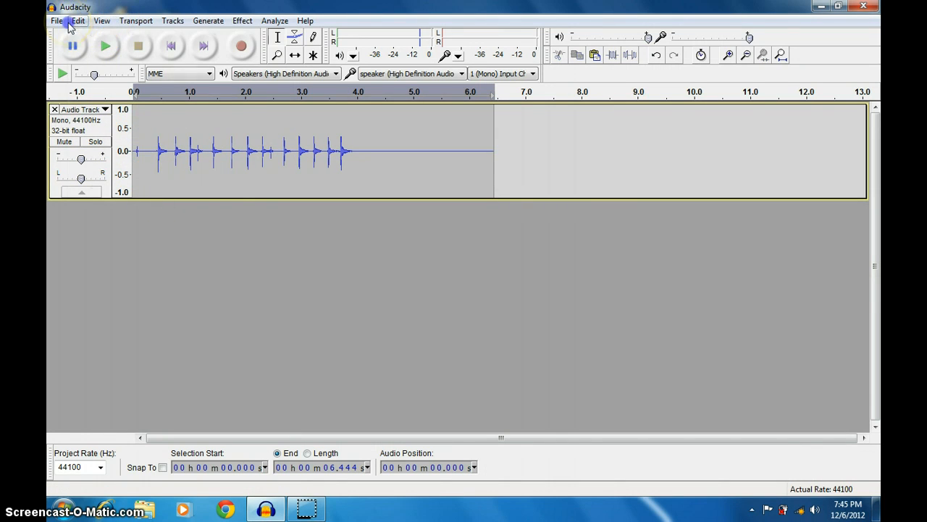
# Step: Duplicate the clap track twice into three identical stacked tracks and play them together
pyautogui.press('ctrl+v')
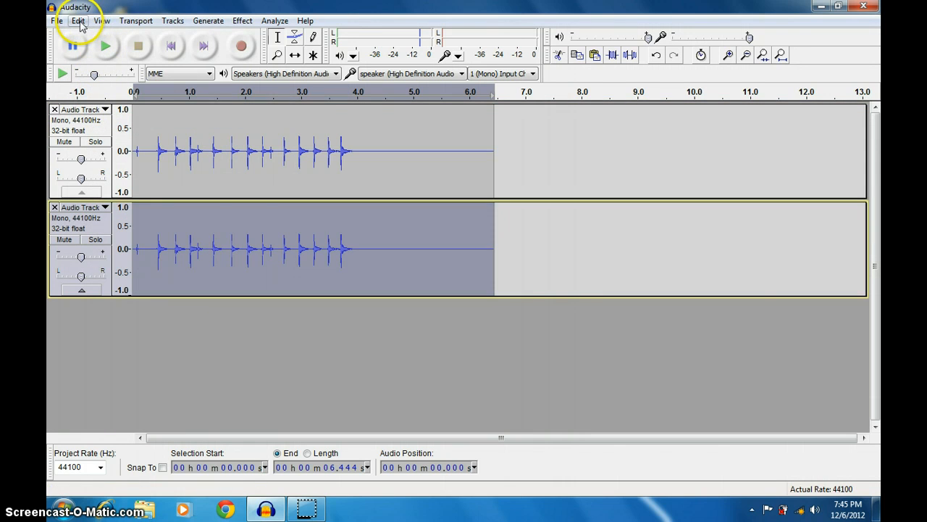
pyautogui.click(77, 20)
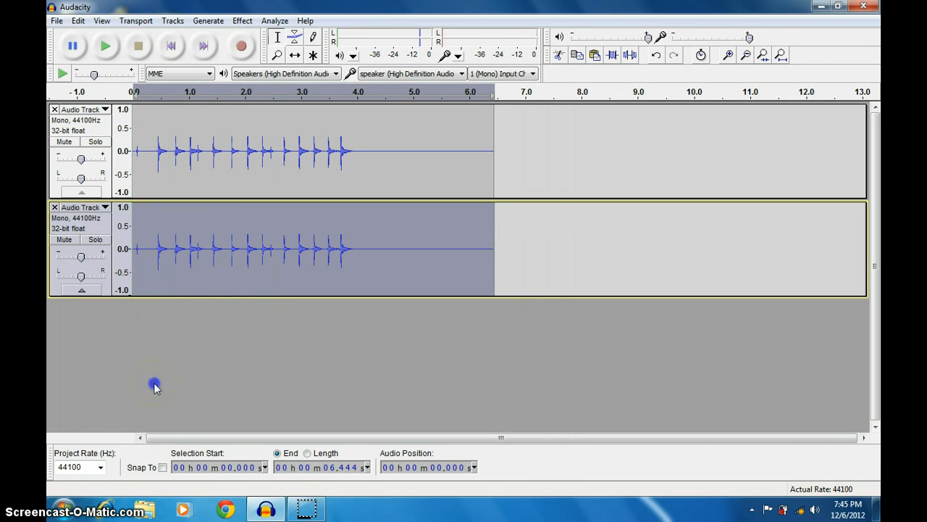
pyautogui.click(73, 20)
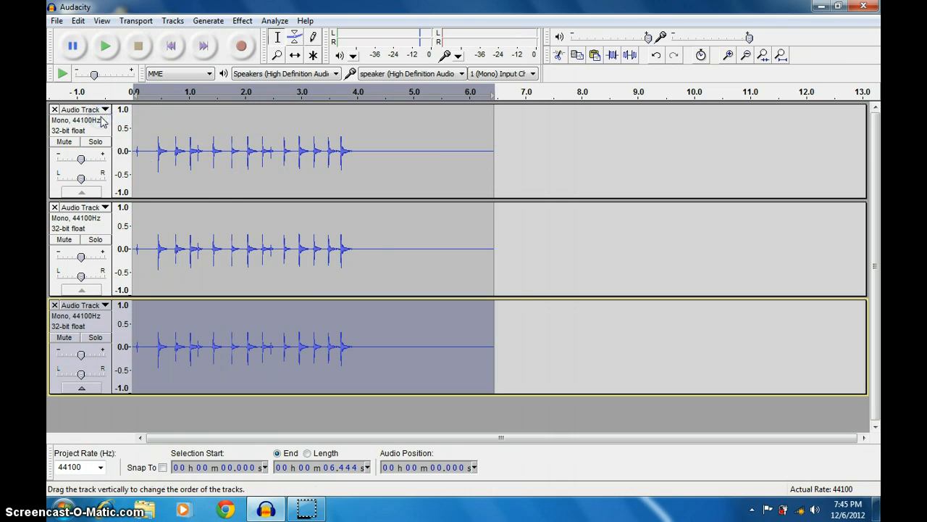
pyautogui.moveTo(150, 140)
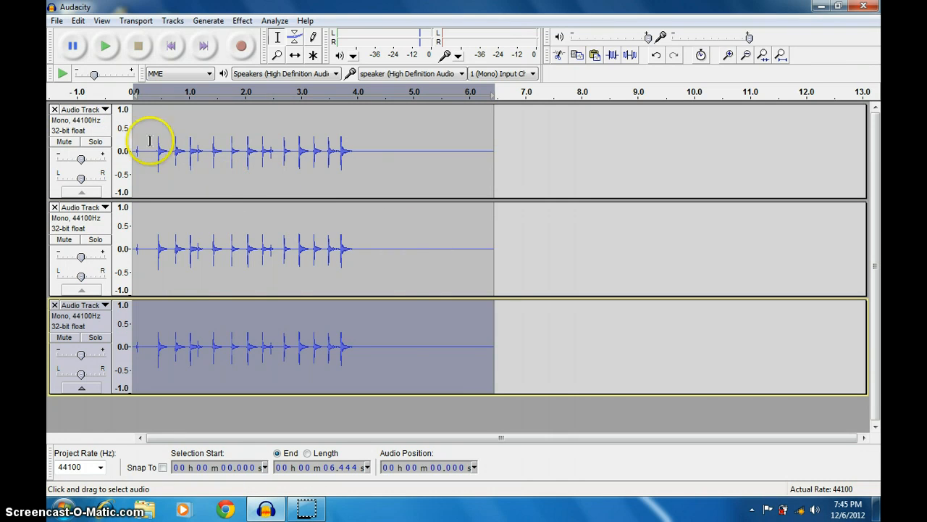
pyautogui.moveTo(203, 188)
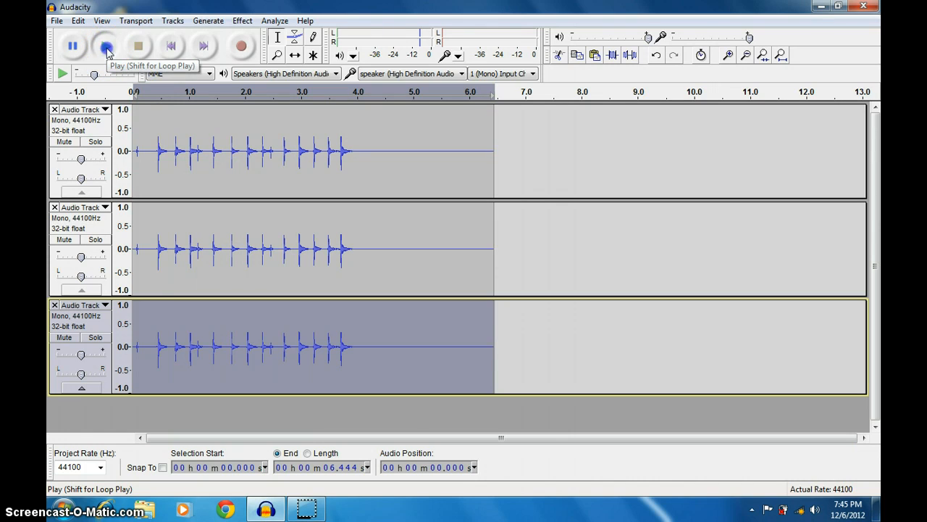
pyautogui.click(105, 45)
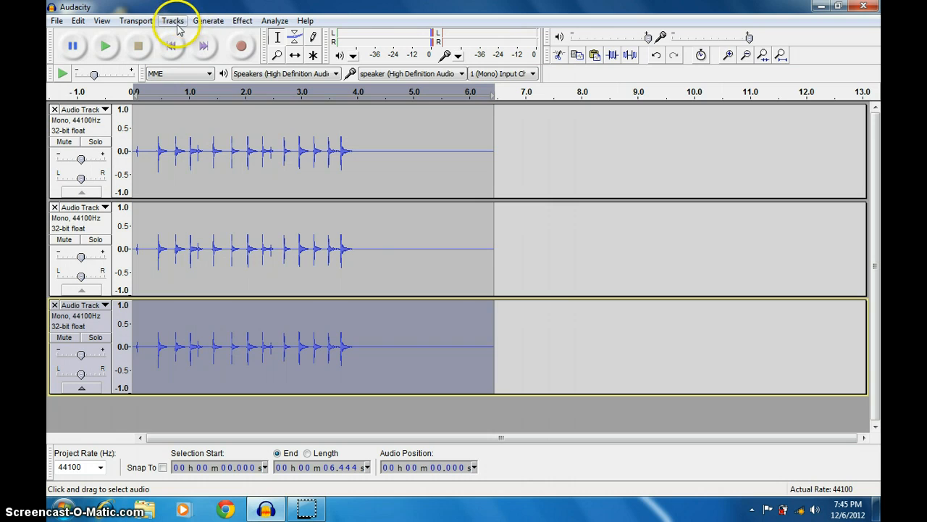
# Step: With the Time Shift tool, drag the second and third clap tracks progressively later to stagger them
pyautogui.click(170, 22)
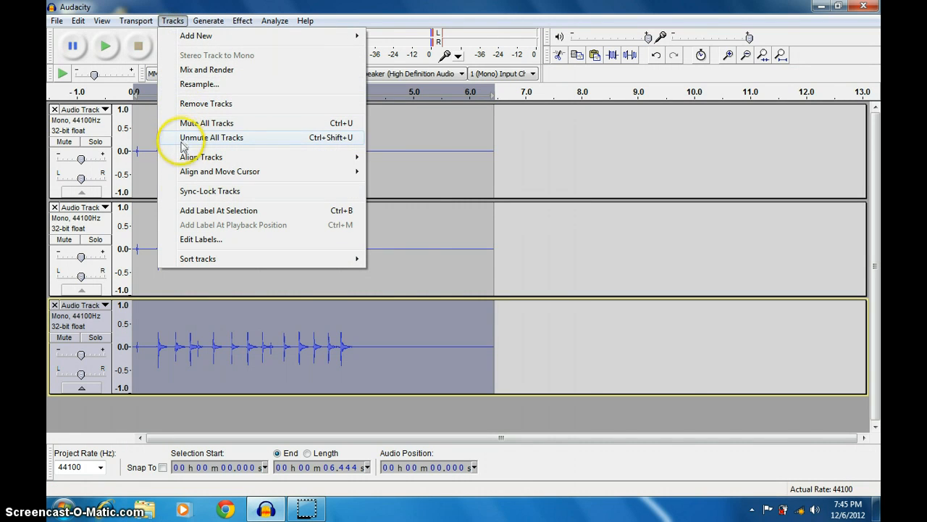
pyautogui.moveTo(423, 113)
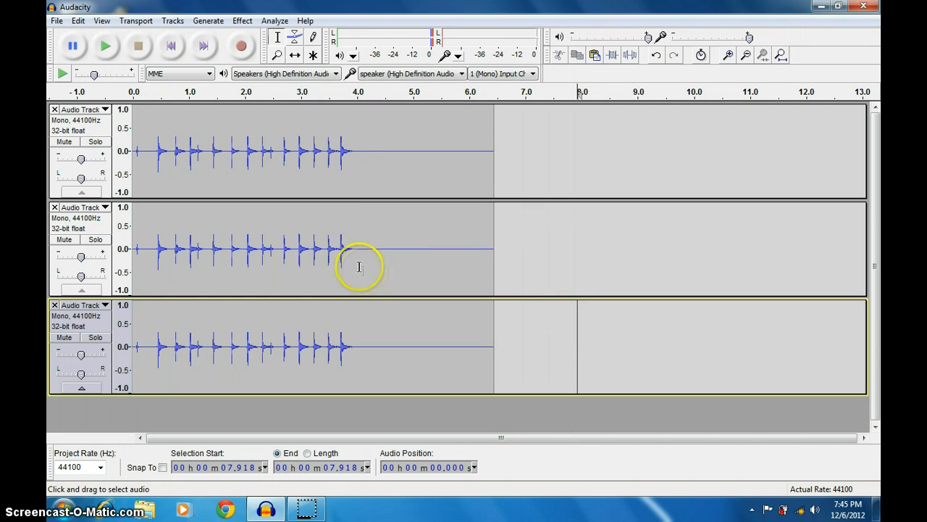
pyautogui.moveTo(345, 87)
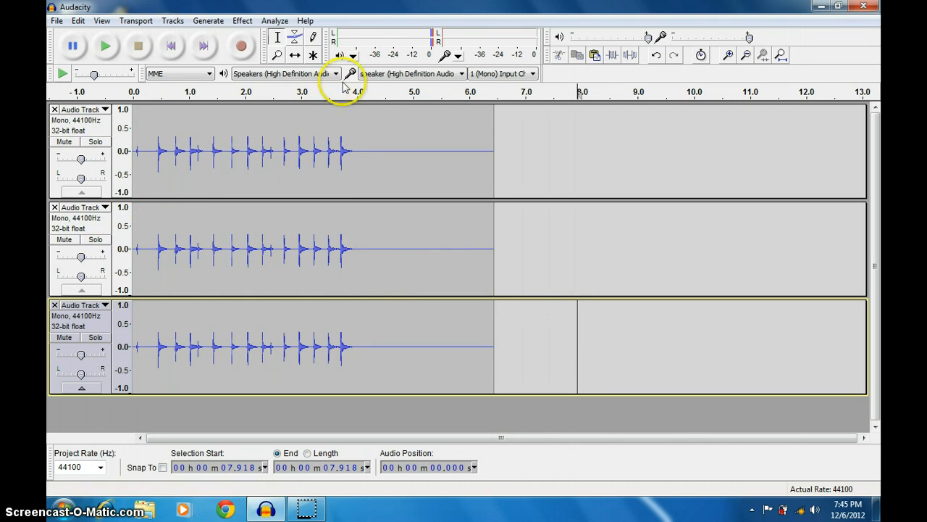
pyautogui.click(293, 55)
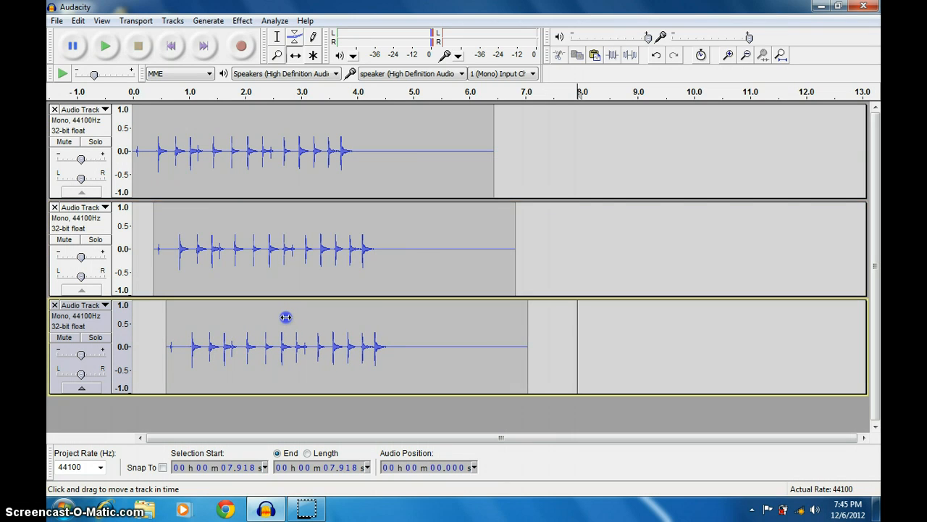
pyautogui.moveTo(107, 49)
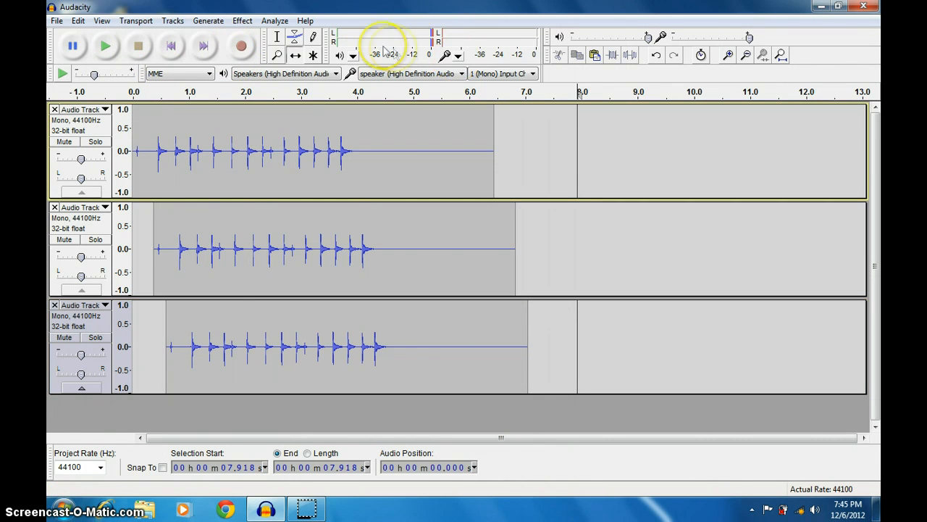
pyautogui.click(313, 58)
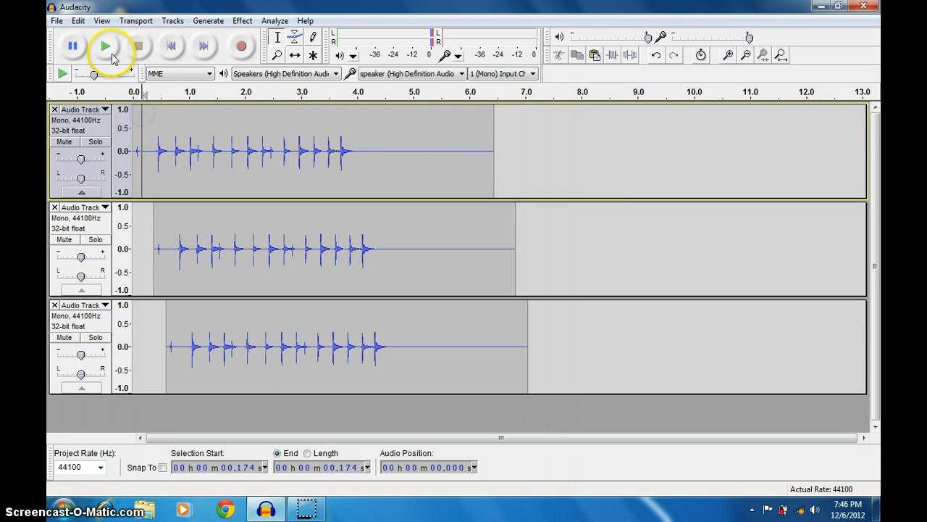
pyautogui.click(106, 45)
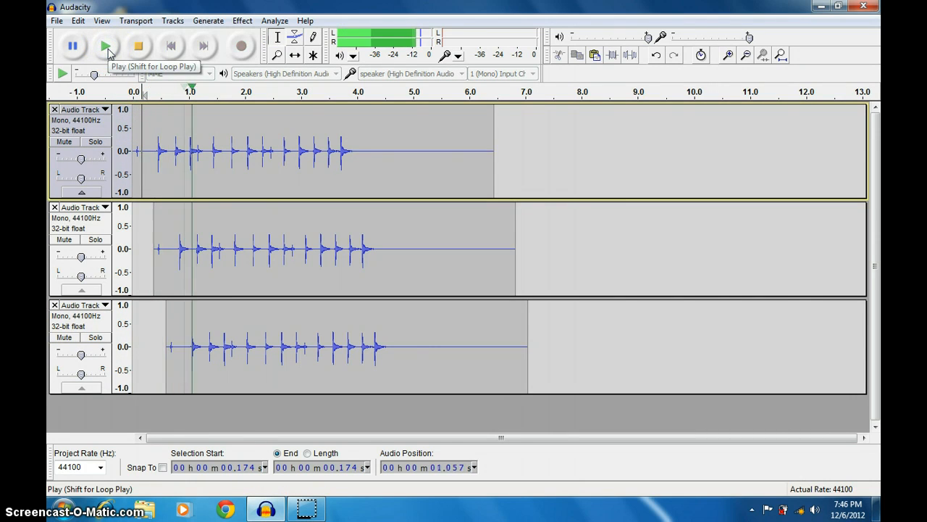
pyautogui.click(106, 46)
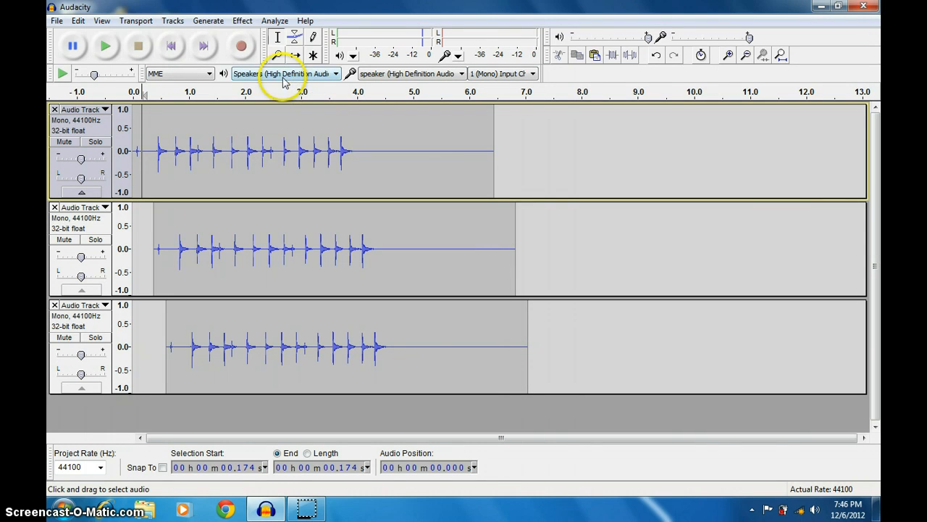
# Step: Bring up GVerb for all three clap tracks, preview the default reverb, then stop the preview
pyautogui.click(243, 21)
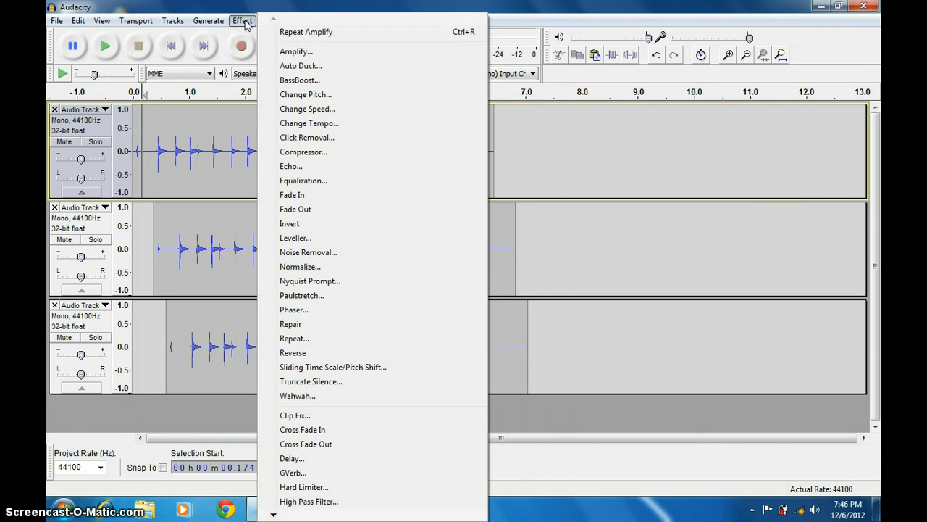
pyautogui.moveTo(291, 472)
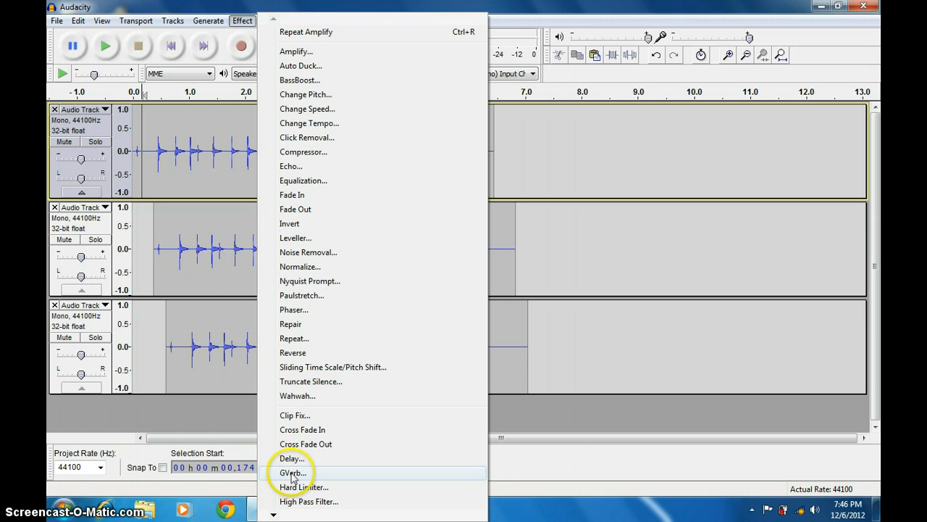
pyautogui.click(291, 472)
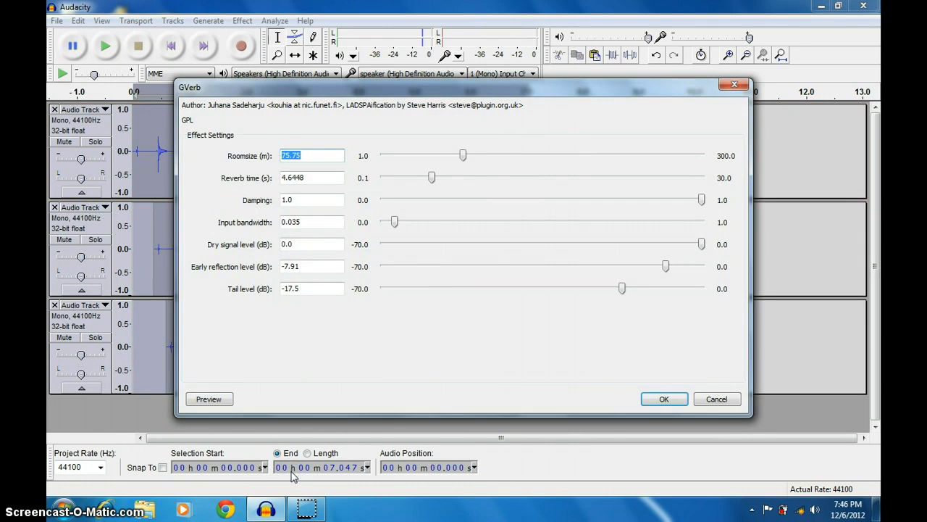
pyautogui.moveTo(273, 371)
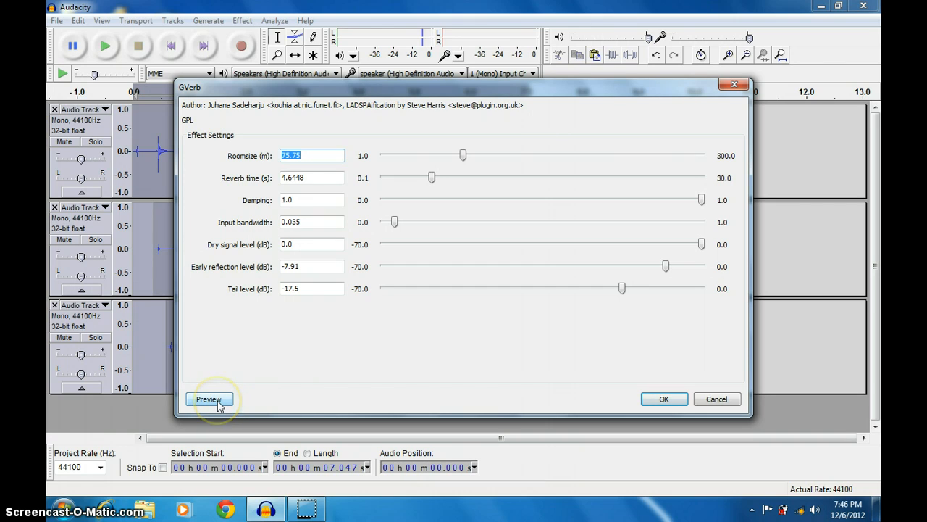
pyautogui.click(208, 399)
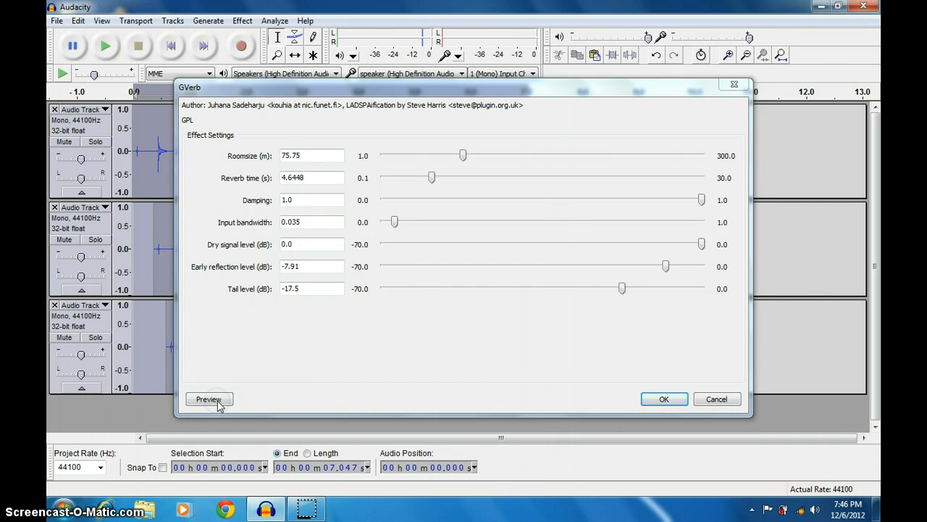
pyautogui.click(209, 400)
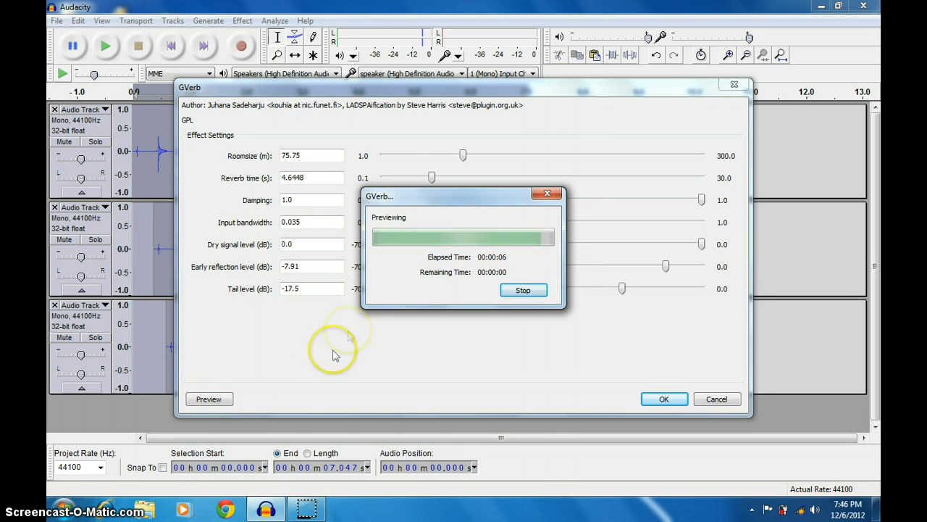
pyautogui.click(523, 290)
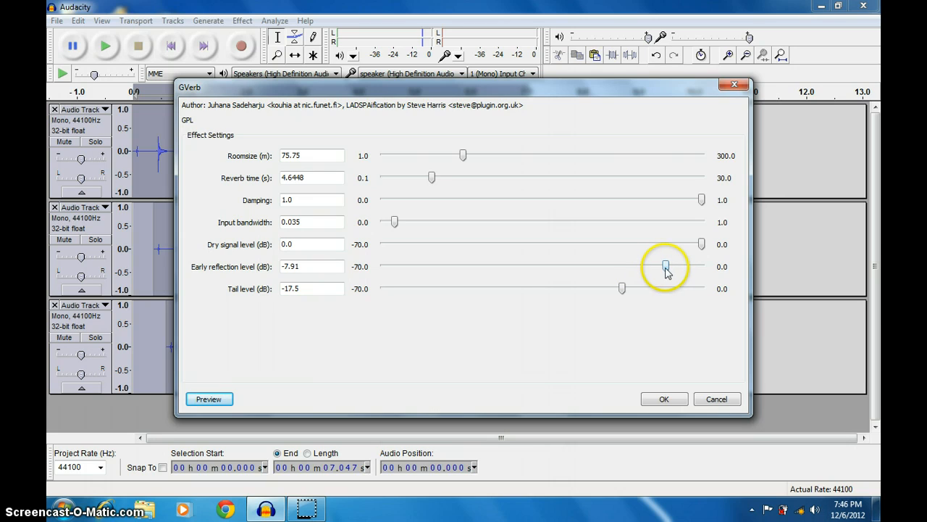
# Step: Lower GVerb's early reflection level to about -22 dB and preview the result
pyautogui.moveTo(665, 266); pyautogui.dragTo(681, 267)
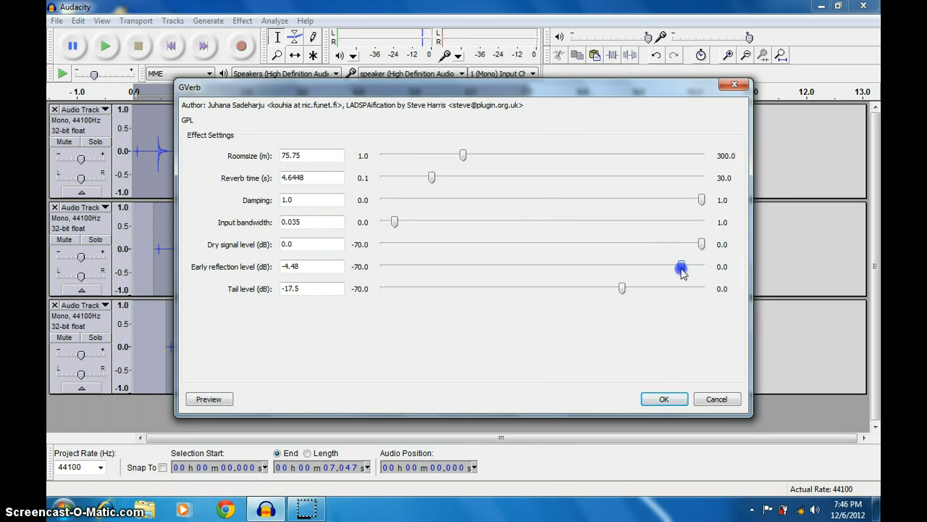
pyautogui.moveTo(681, 267); pyautogui.dragTo(606, 266)
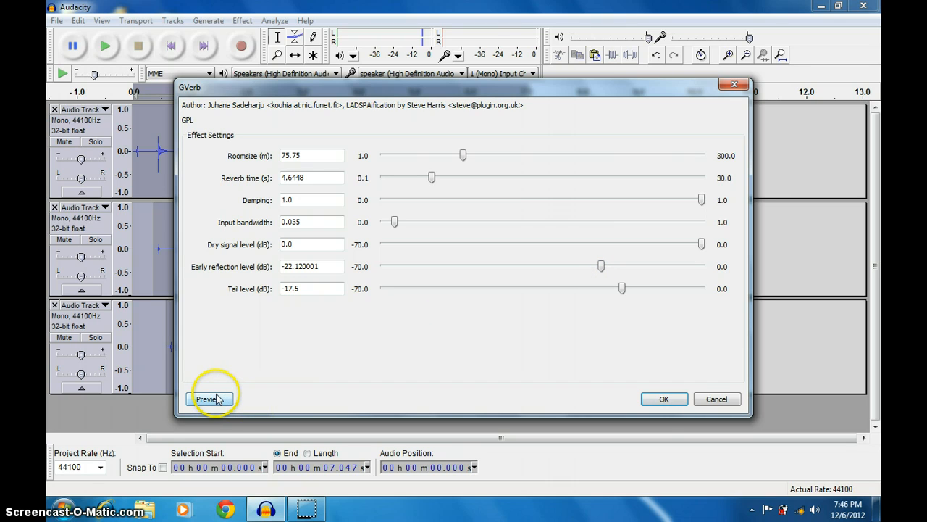
pyautogui.click(205, 400)
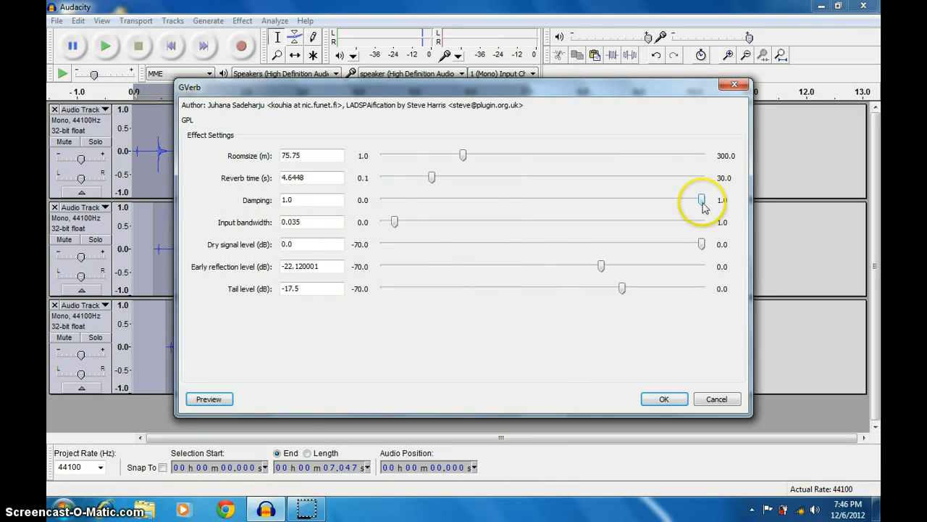
# Step: Reduce the damping to about 0.5 and preview the reverb again
pyautogui.moveTo(701, 200); pyautogui.dragTo(512, 200)
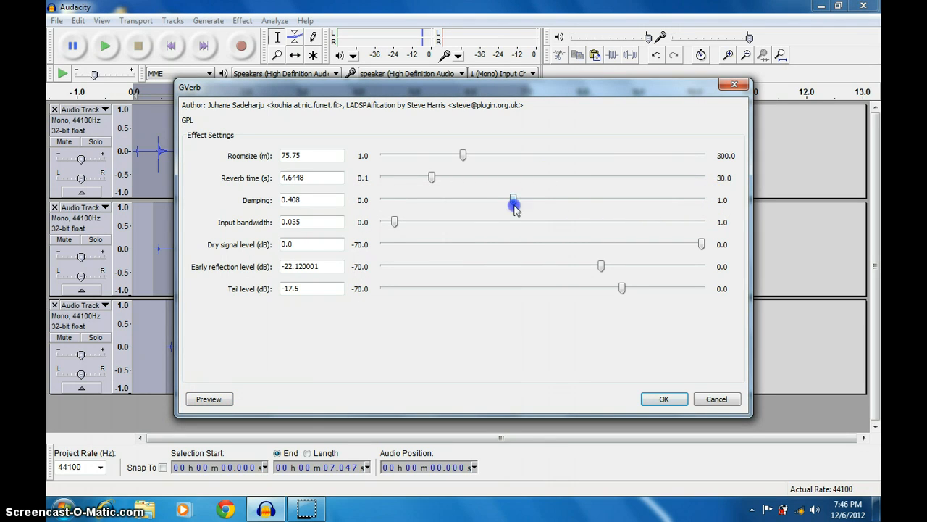
pyautogui.moveTo(513, 202); pyautogui.dragTo(516, 201)
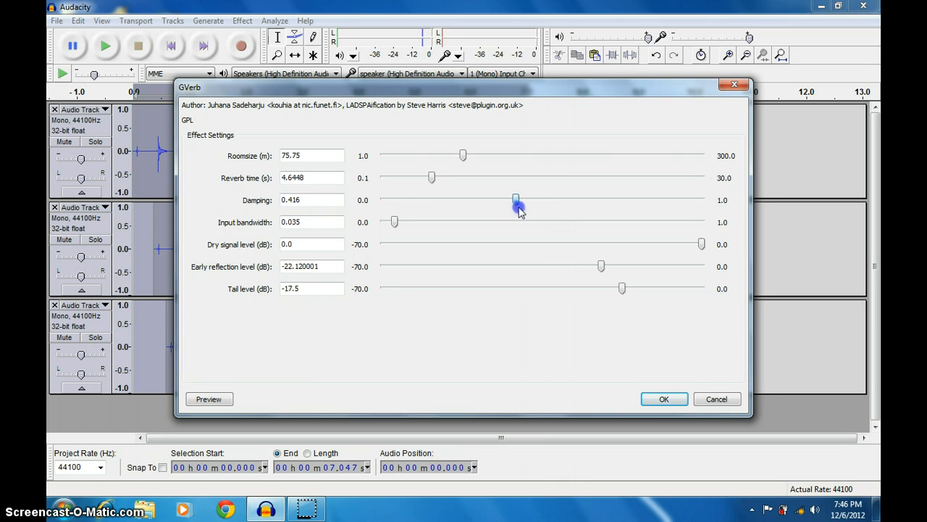
pyautogui.moveTo(516, 200); pyautogui.dragTo(542, 200)
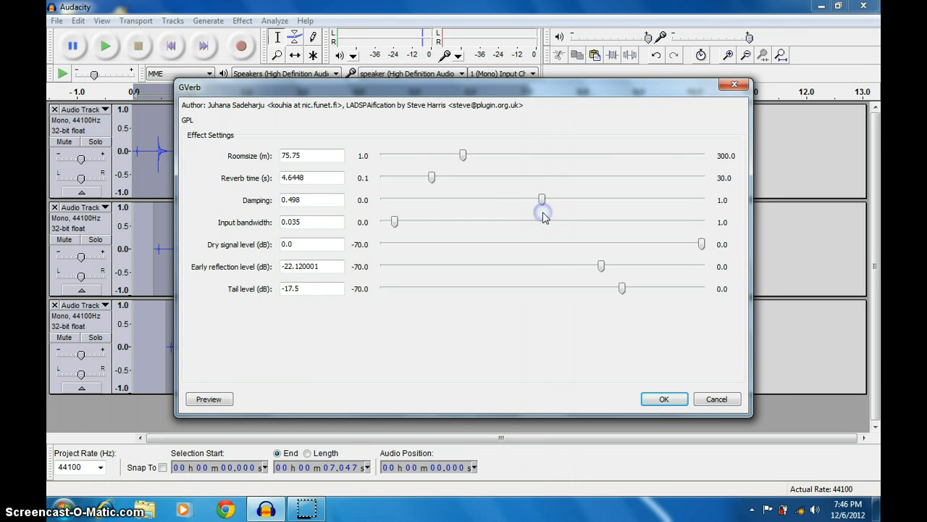
pyautogui.click(209, 398)
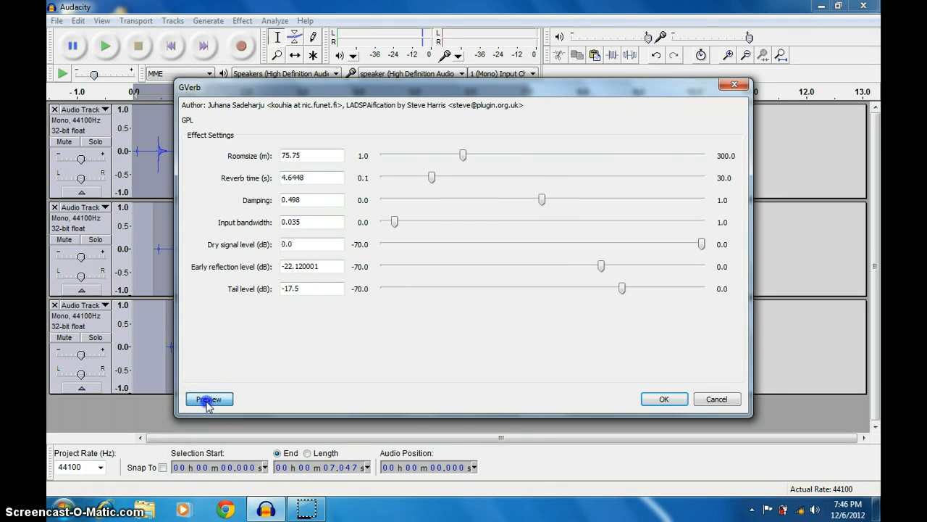
pyautogui.click(209, 400)
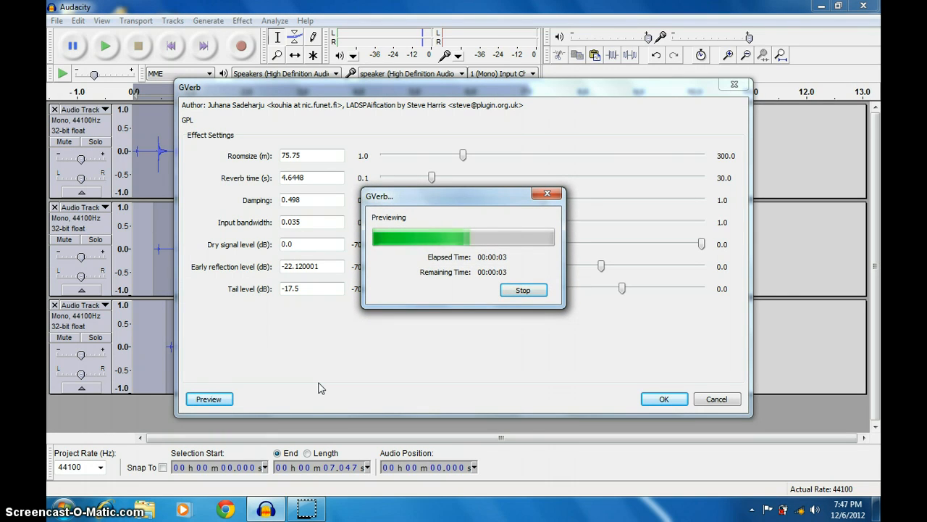
pyautogui.moveTo(408, 354)
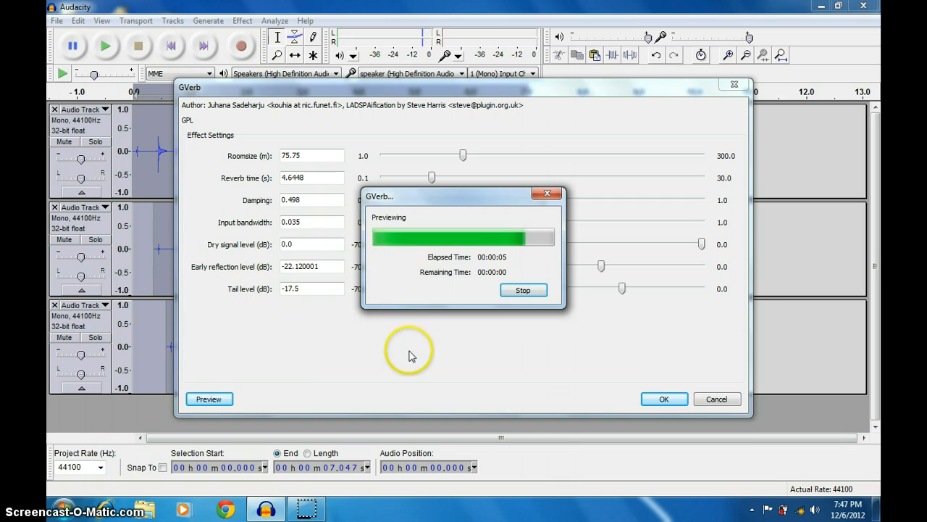
pyautogui.click(523, 290)
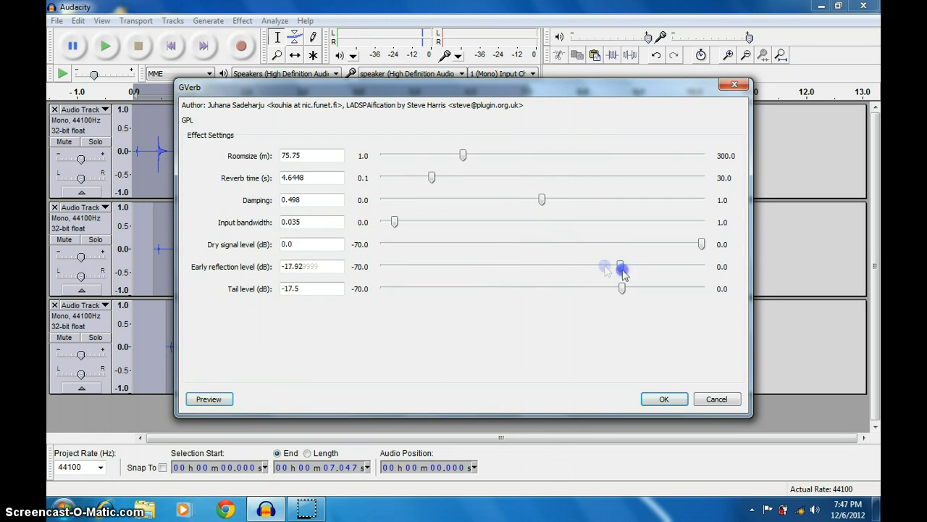
# Step: Raise early reflections to -10.92 dB, preview, and apply the reverb to the tracks
pyautogui.moveTo(622, 267); pyautogui.dragTo(651, 267)
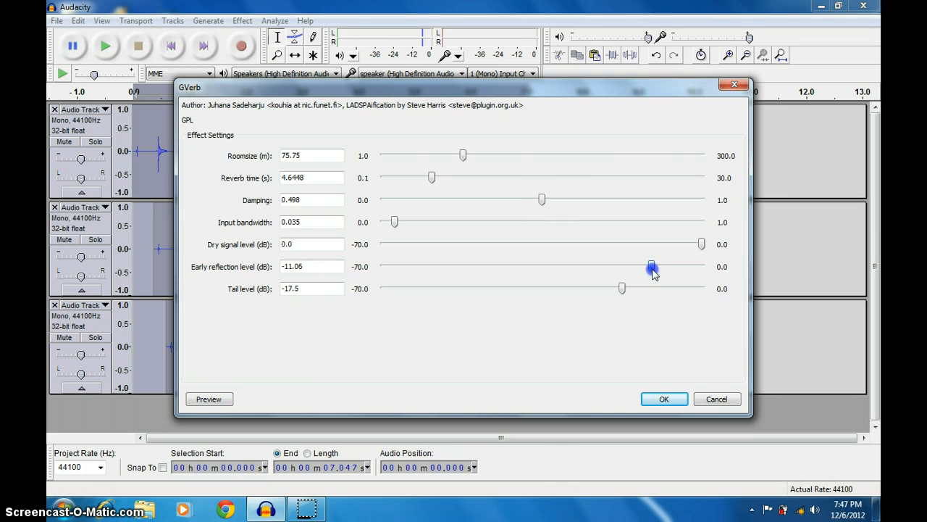
pyautogui.moveTo(652, 267); pyautogui.dragTo(652, 267)
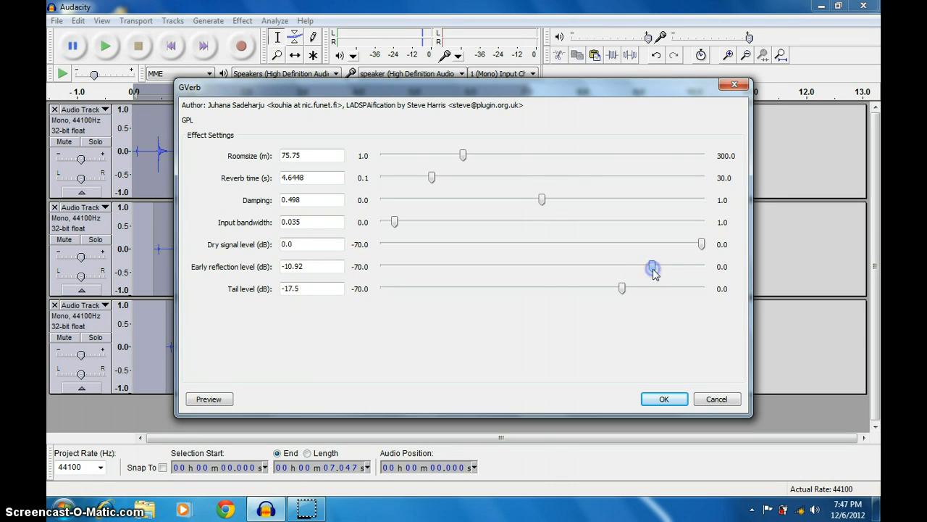
pyautogui.click(209, 398)
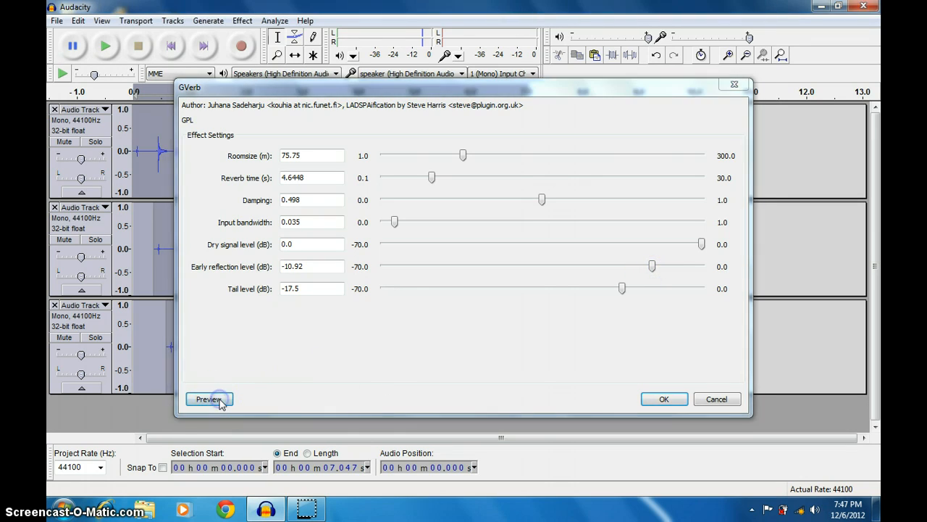
pyautogui.click(208, 399)
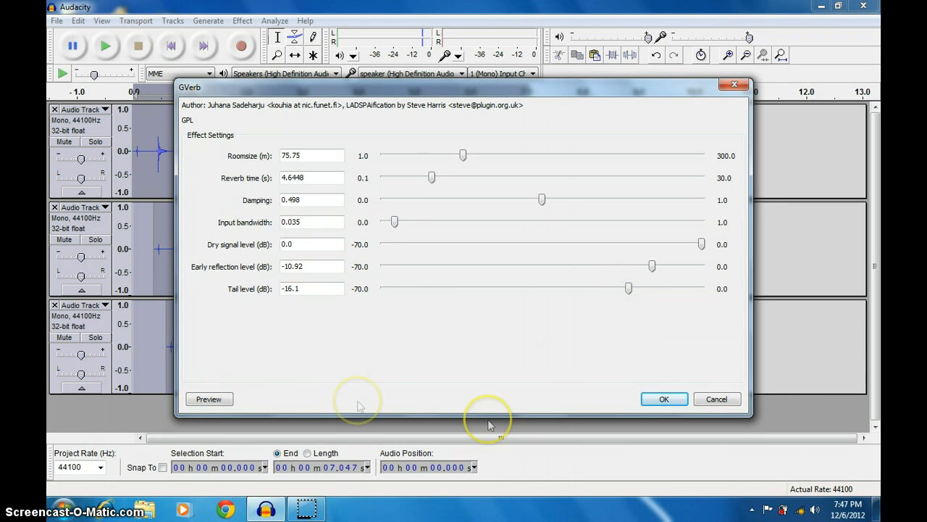
pyautogui.click(663, 398)
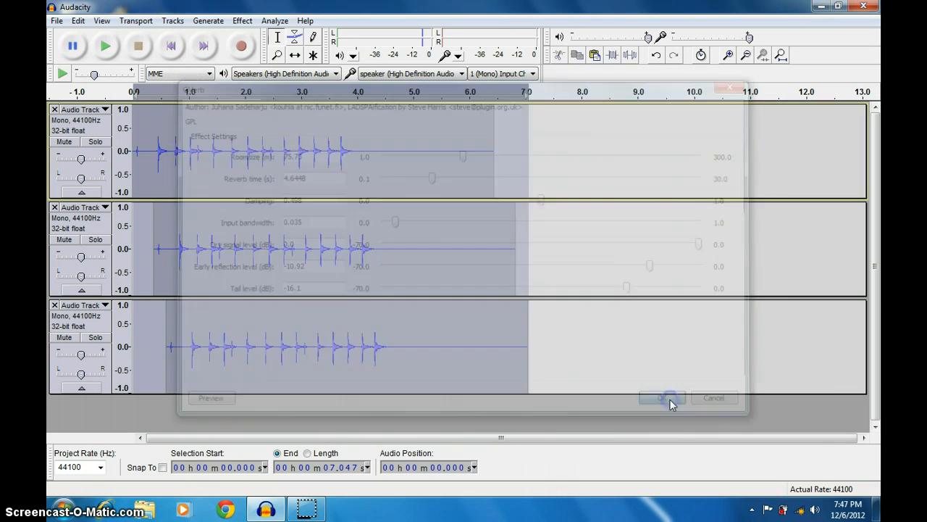
pyautogui.click(660, 397)
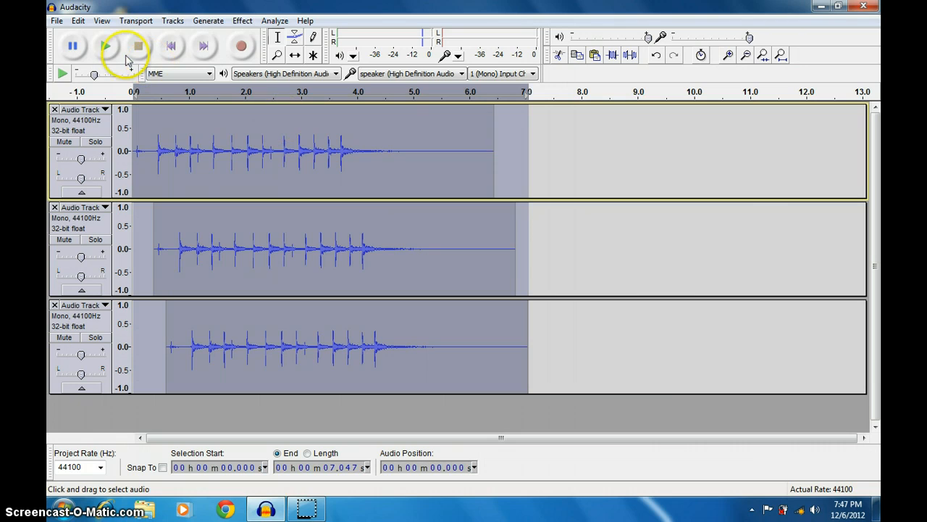
pyautogui.click(107, 45)
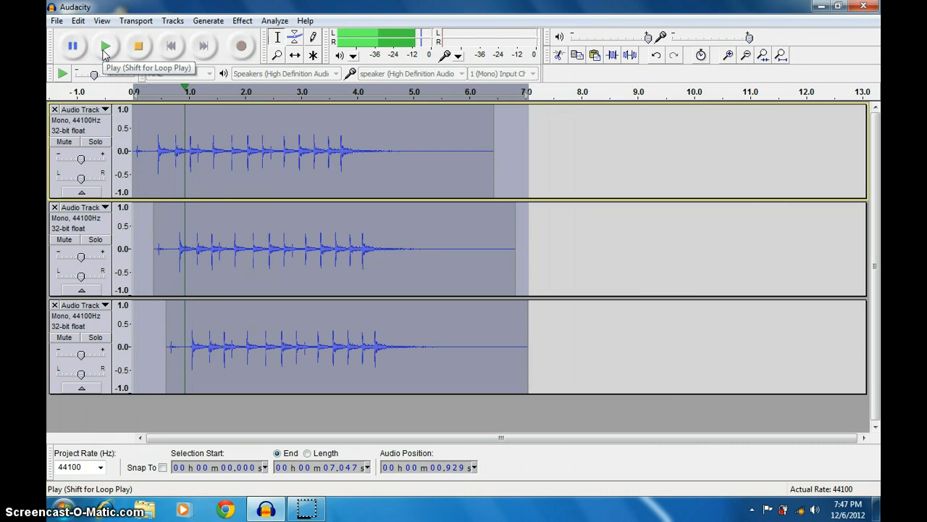
pyautogui.click(104, 45)
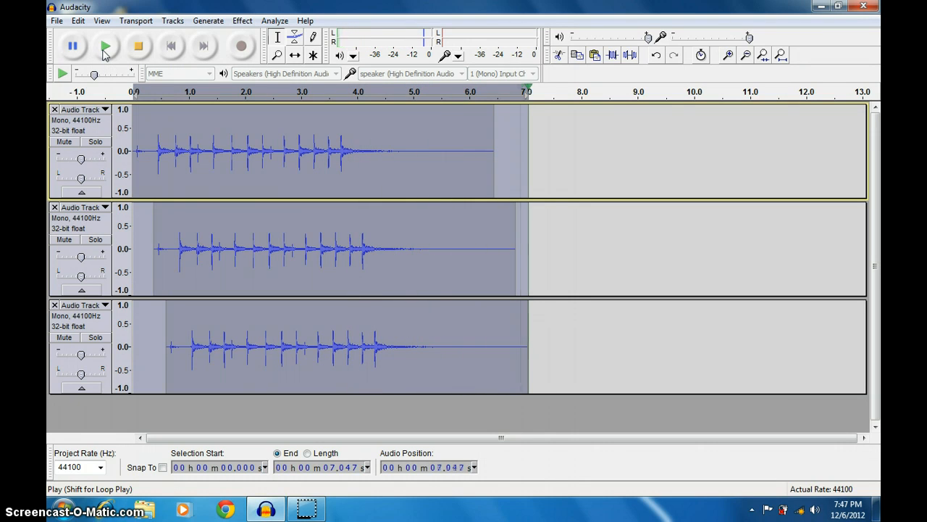
pyautogui.click(73, 45)
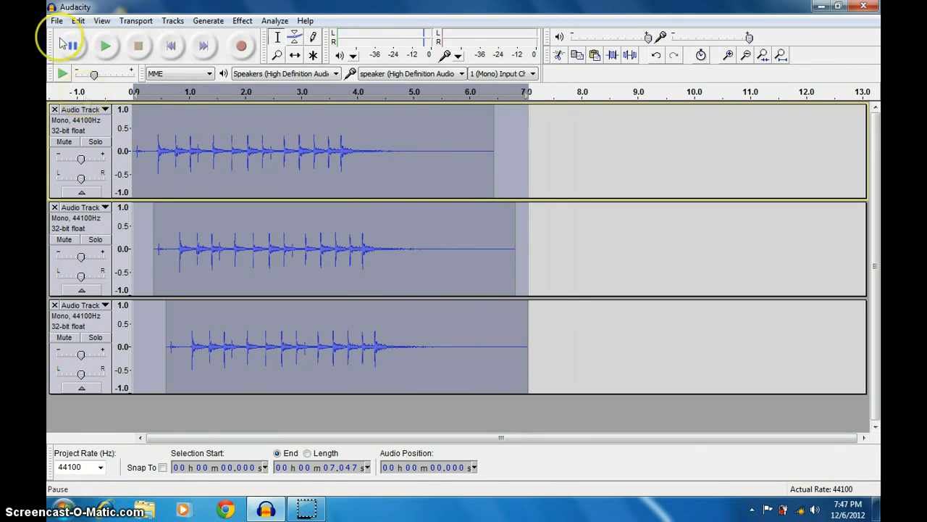
# Step: Export the clap mix as an AIFF file named test on the Desktop
pyautogui.click(55, 22)
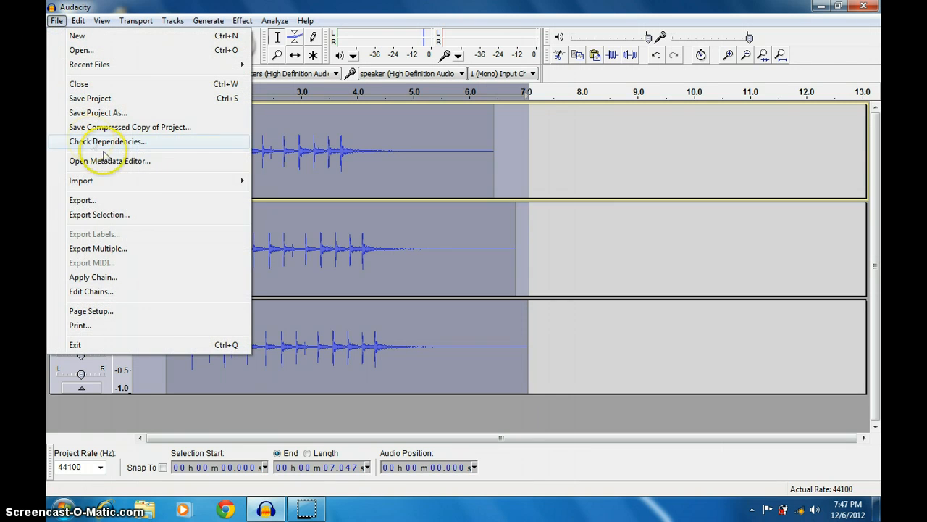
pyautogui.click(81, 200)
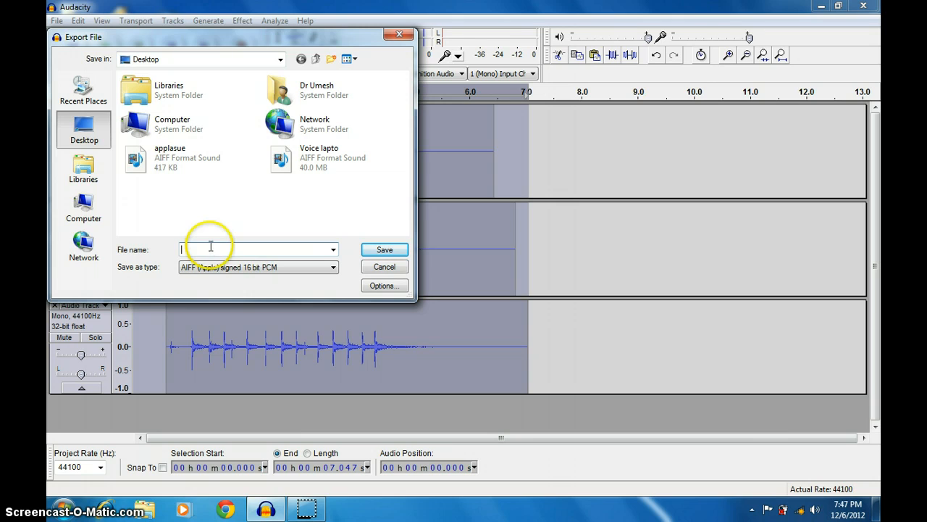
pyautogui.write('tst')
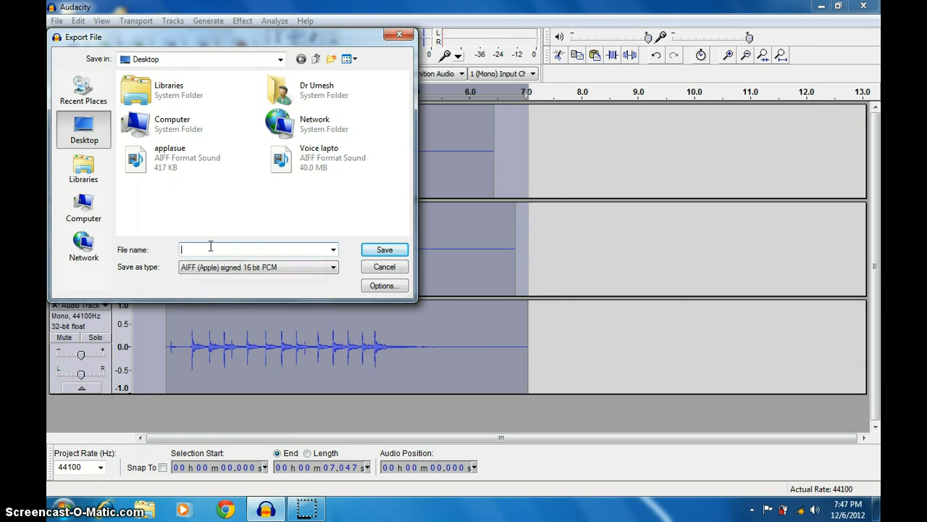
pyautogui.write('test')
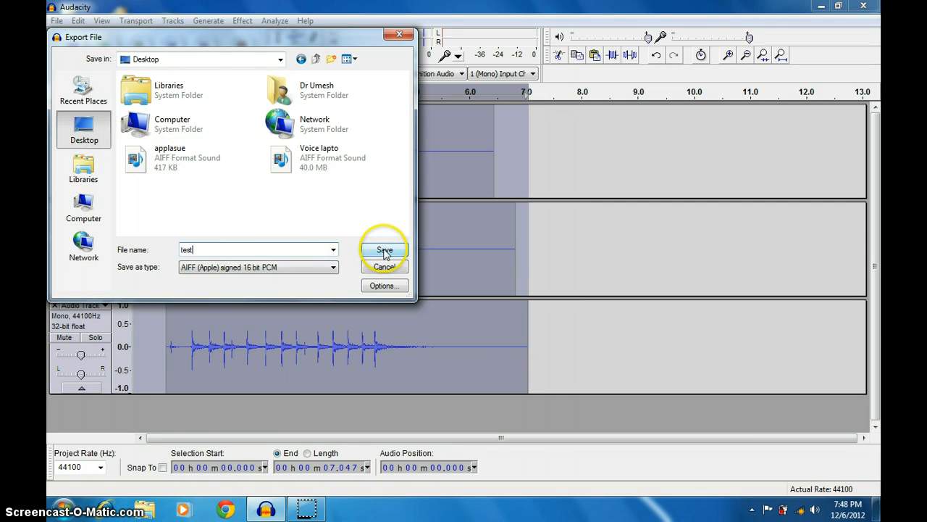
pyautogui.click(384, 249)
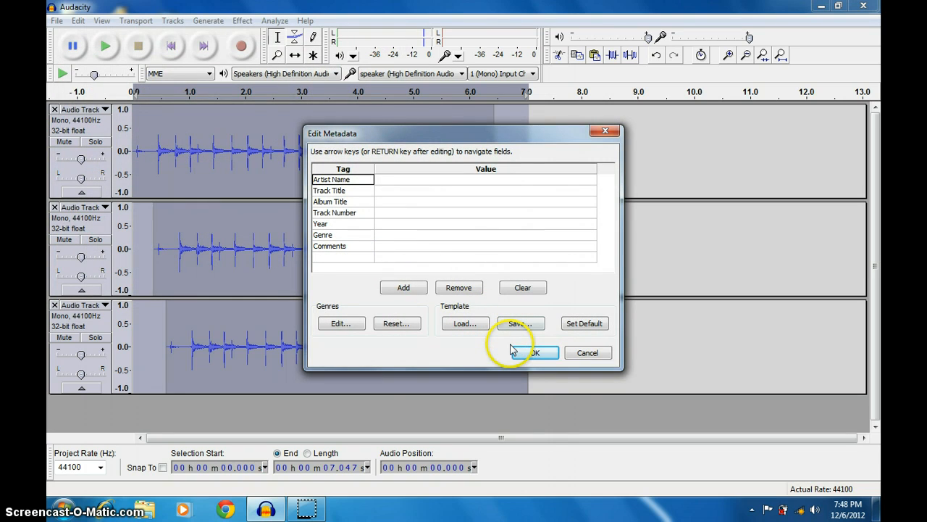
# Step: Accept the empty metadata and the mono mixdown warning to finish the export
pyautogui.click(533, 352)
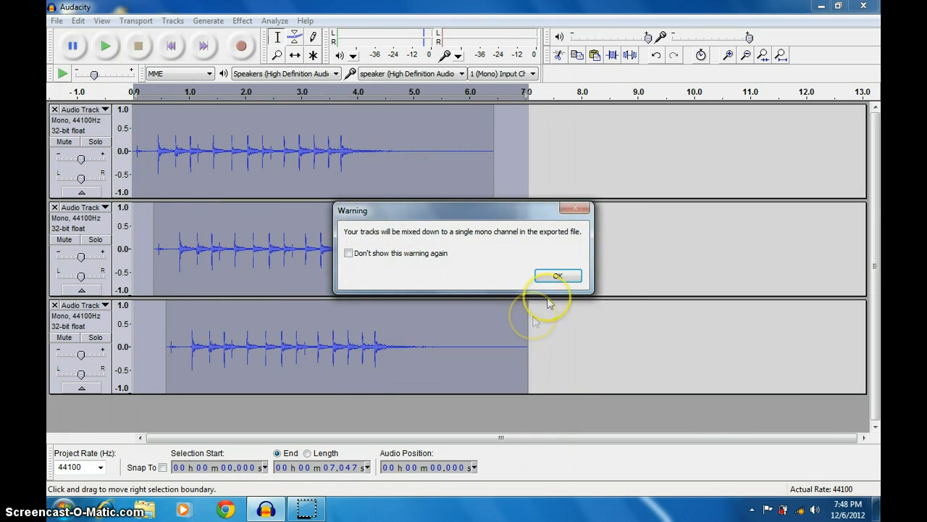
pyautogui.click(557, 276)
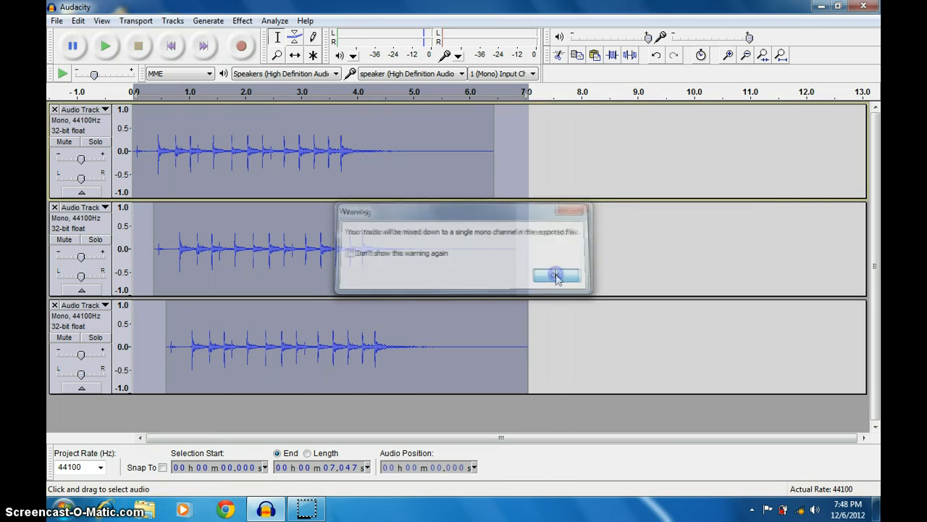
pyautogui.click(556, 275)
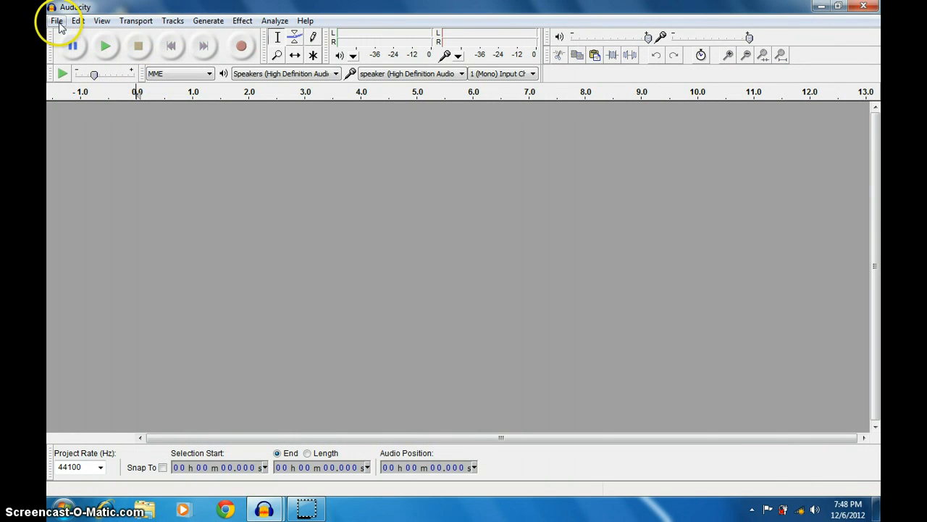
# Step: Import the exported test AIFF file into the project as a copied mono track
pyautogui.click(61, 21)
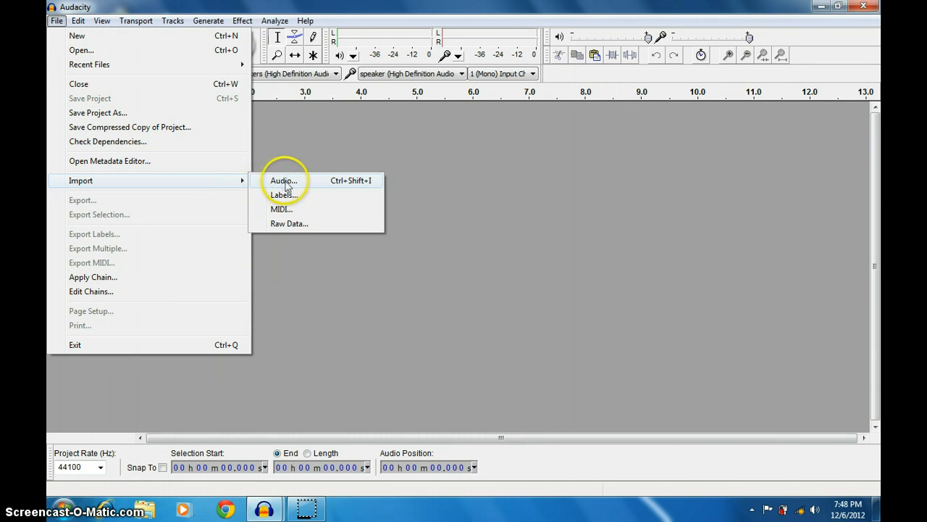
pyautogui.click(283, 180)
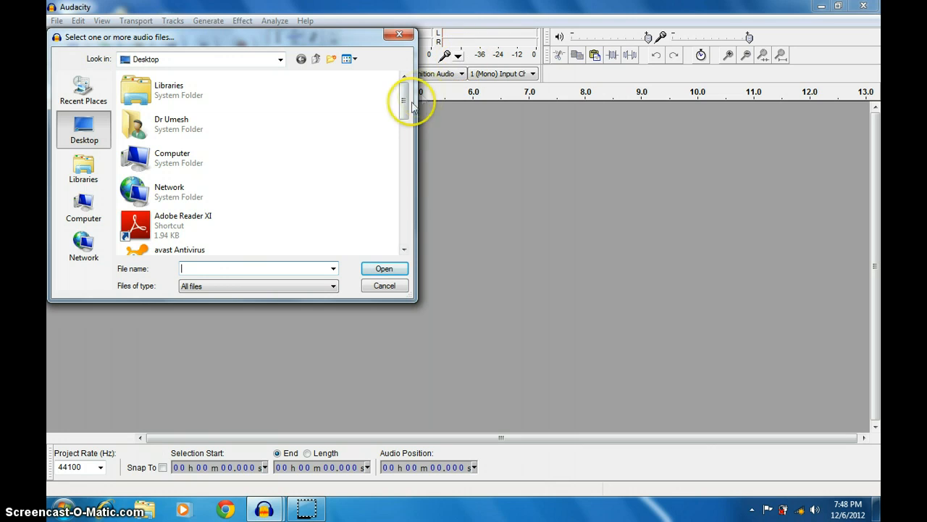
pyautogui.scroll(-3)
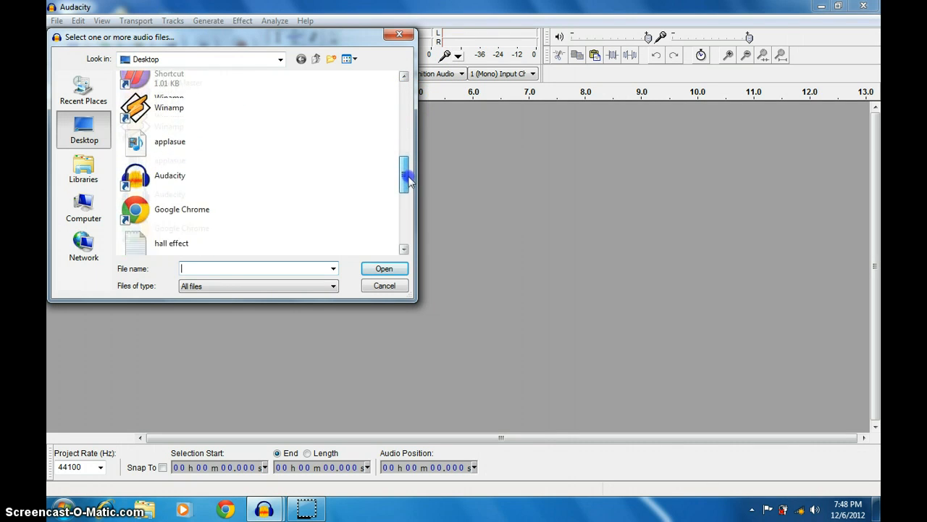
pyautogui.scroll(-3)
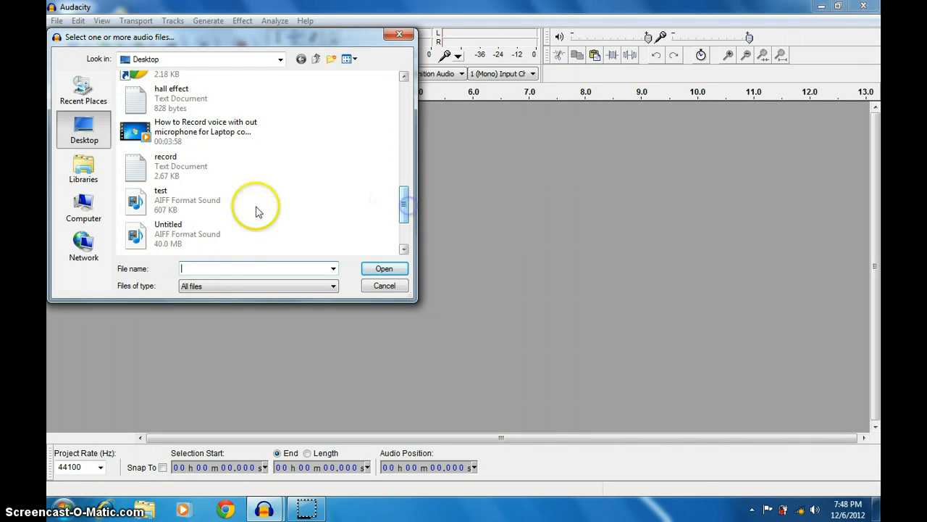
pyautogui.click(382, 268)
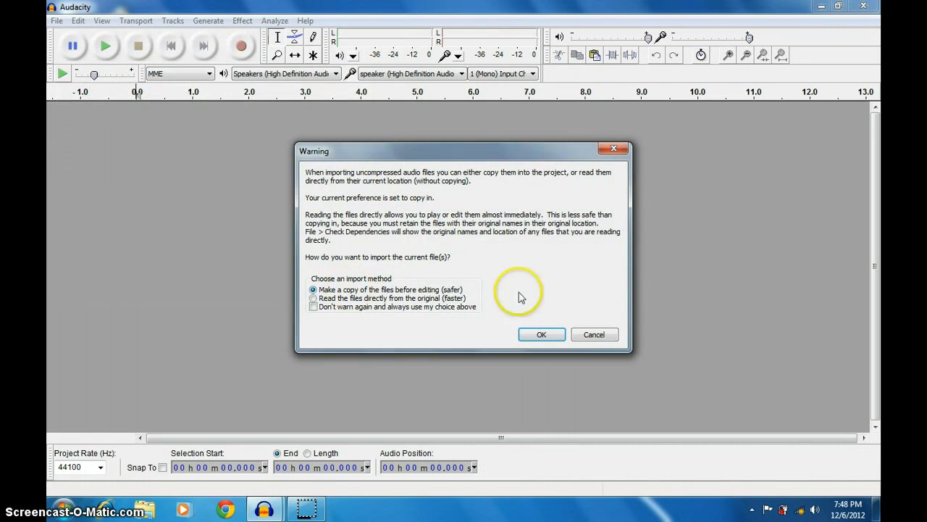
pyautogui.click(542, 333)
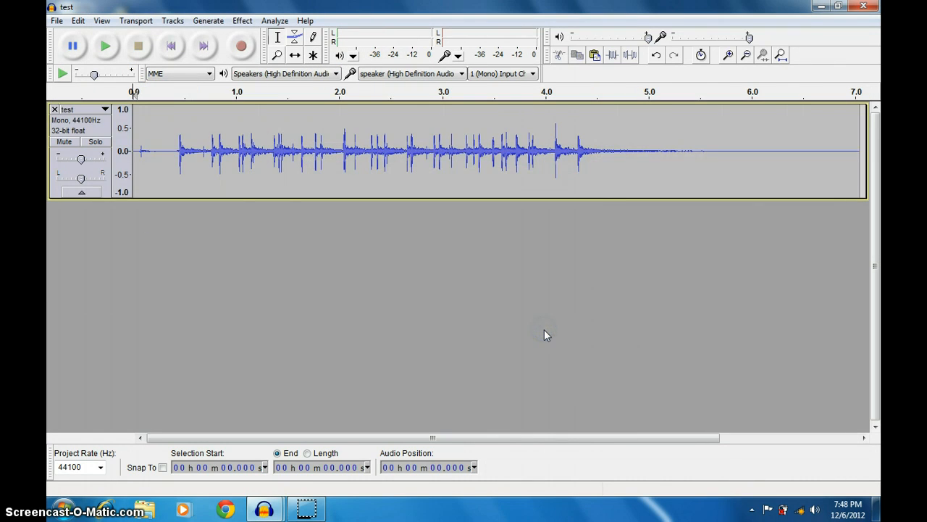
# Step: Play back the imported test clap recording
pyautogui.click(107, 46)
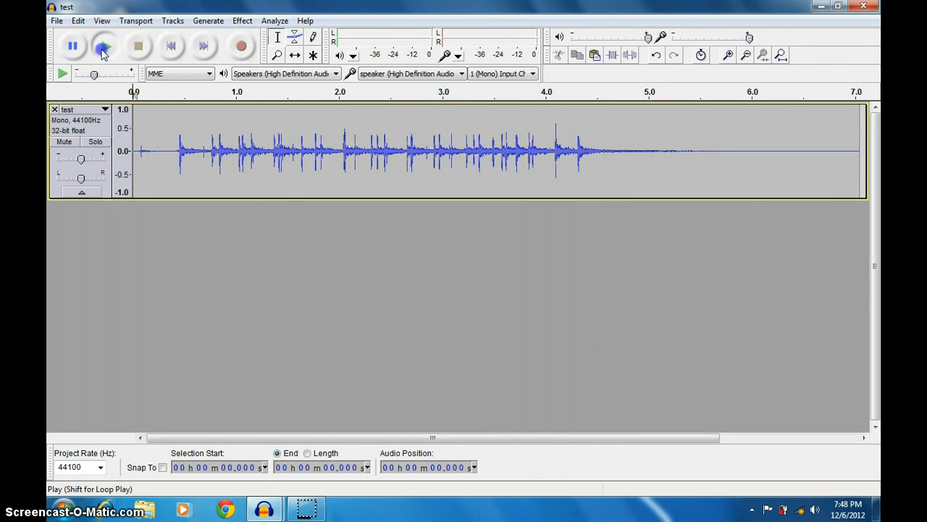
pyautogui.click(101, 45)
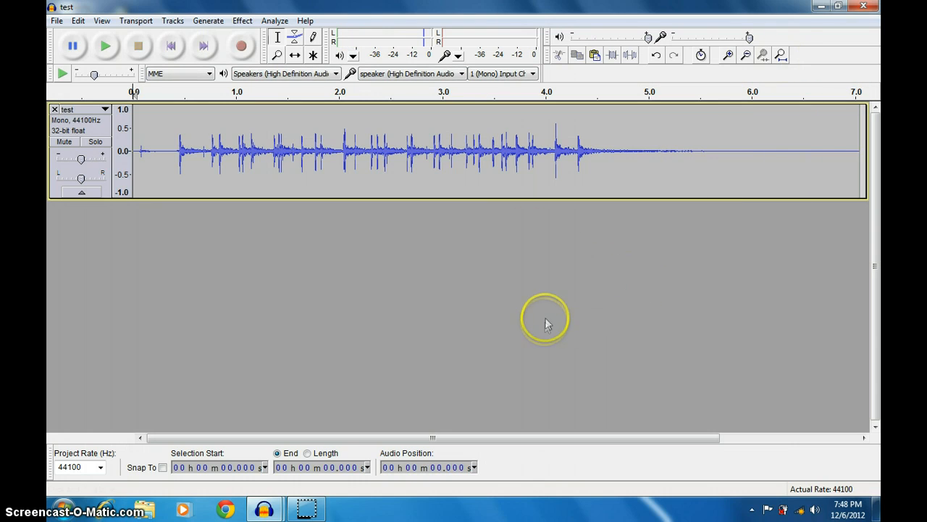
# Step: Select the whole test track and duplicate it into additional clap tracks
pyautogui.moveTo(695, 152); pyautogui.dragTo(855, 152)
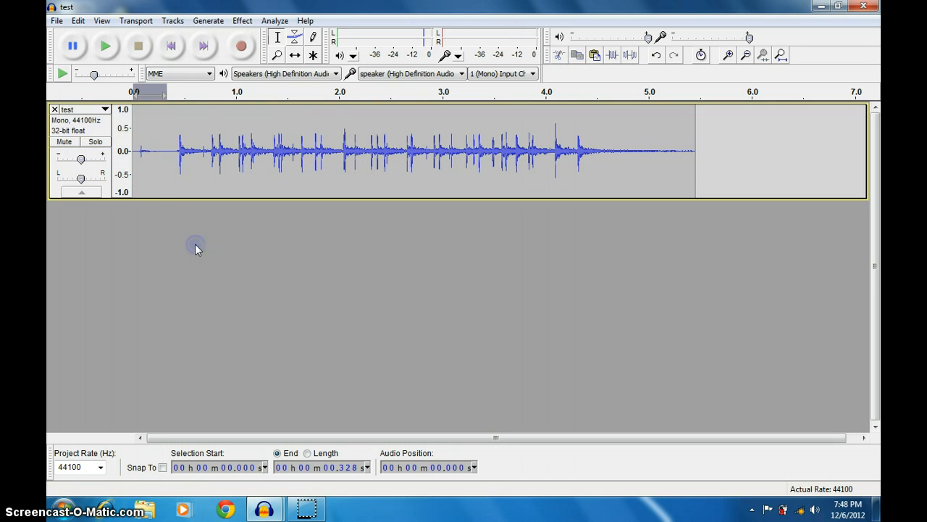
pyautogui.moveTo(101, 22)
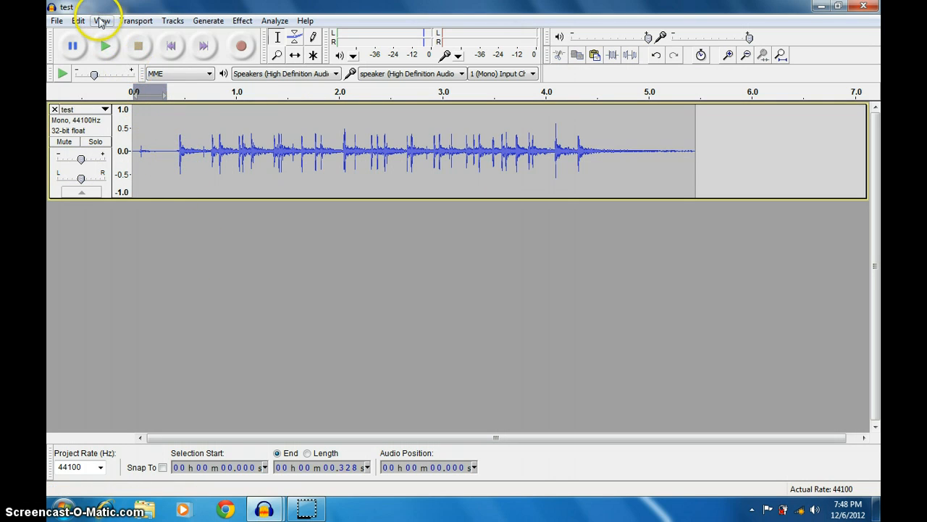
pyautogui.click(98, 21)
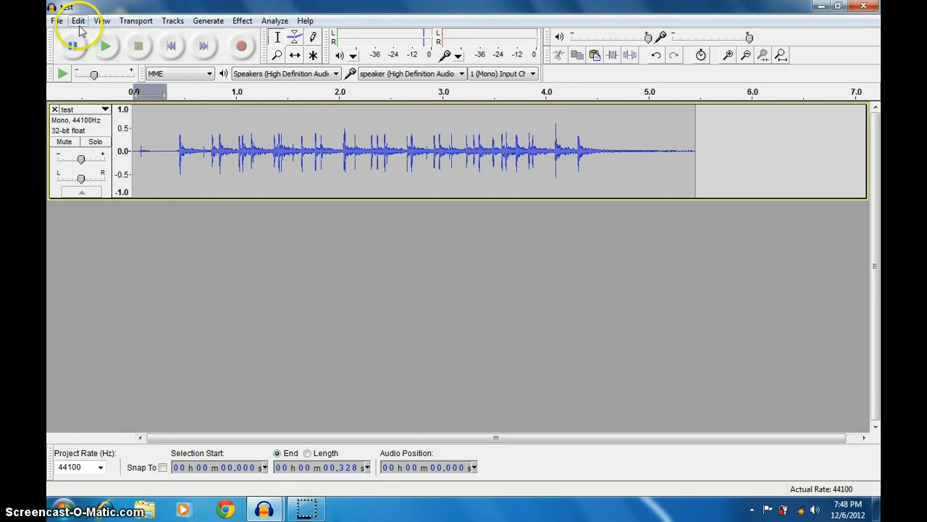
pyautogui.click(73, 21)
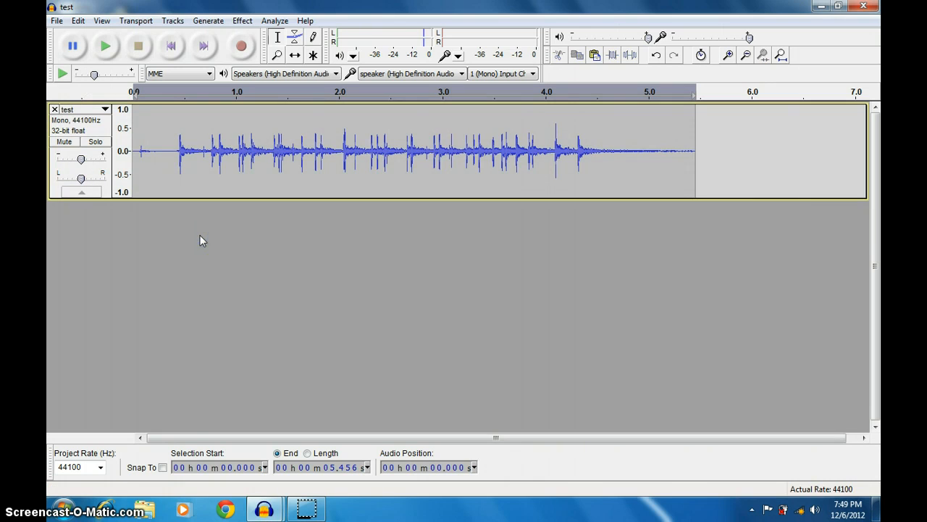
pyautogui.click(75, 20)
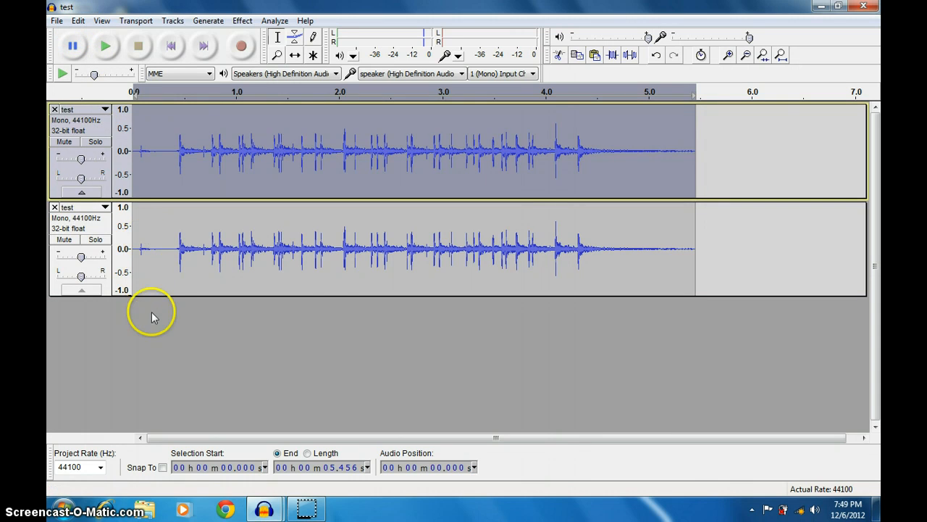
pyautogui.click(73, 20)
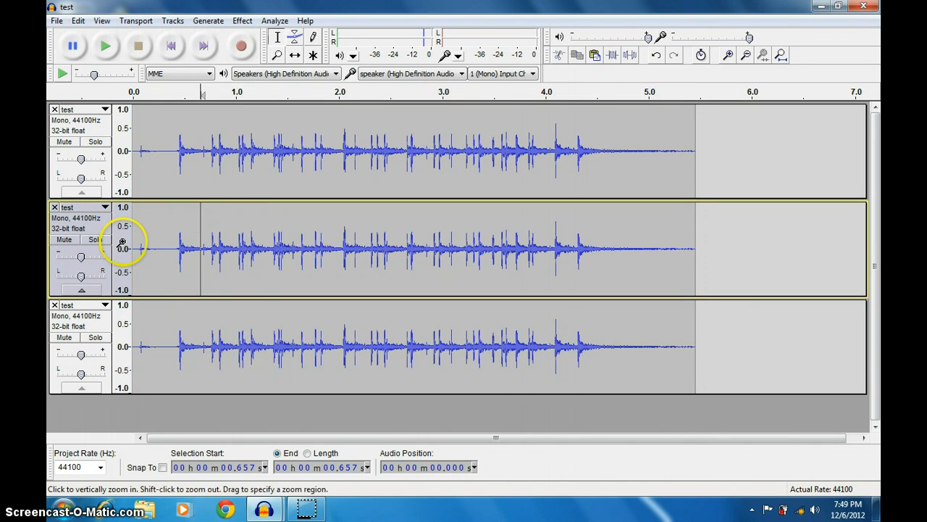
# Step: Stagger the copies later in time and play the layered applause
pyautogui.click(295, 55)
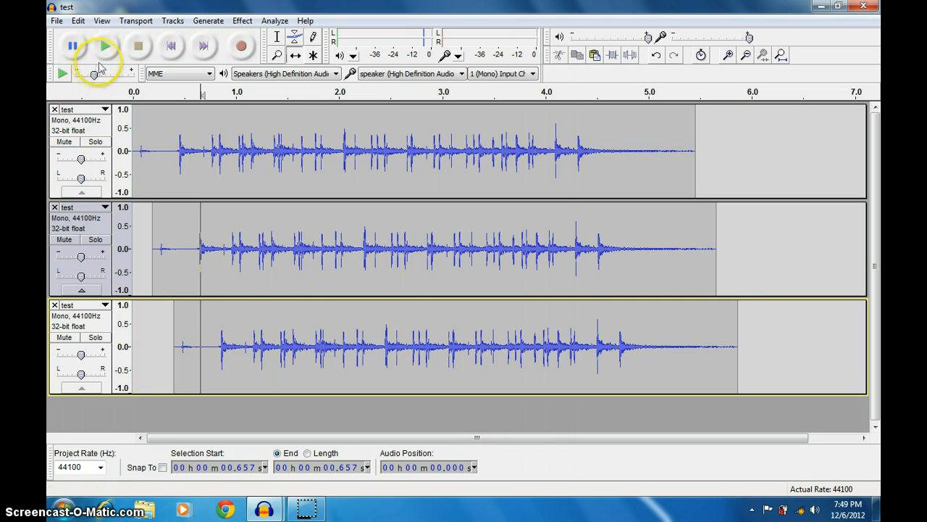
pyautogui.click(104, 45)
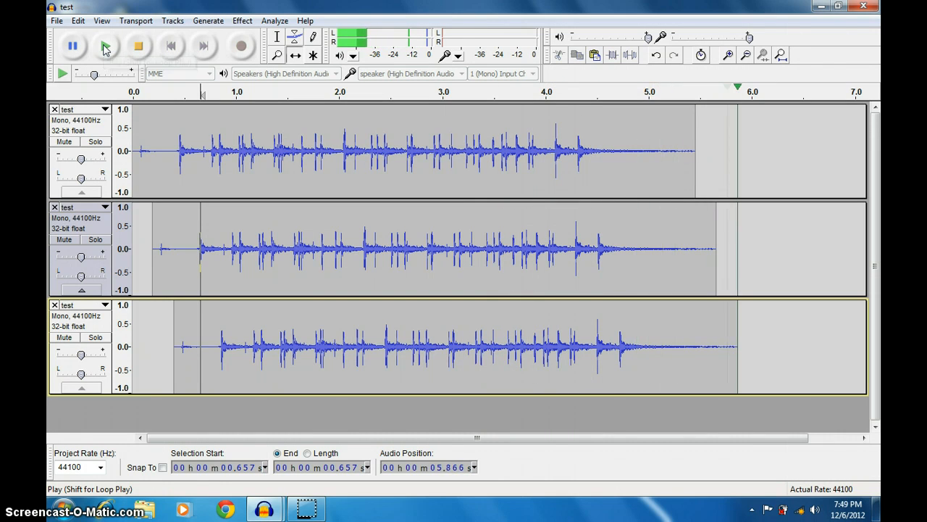
pyautogui.click(139, 49)
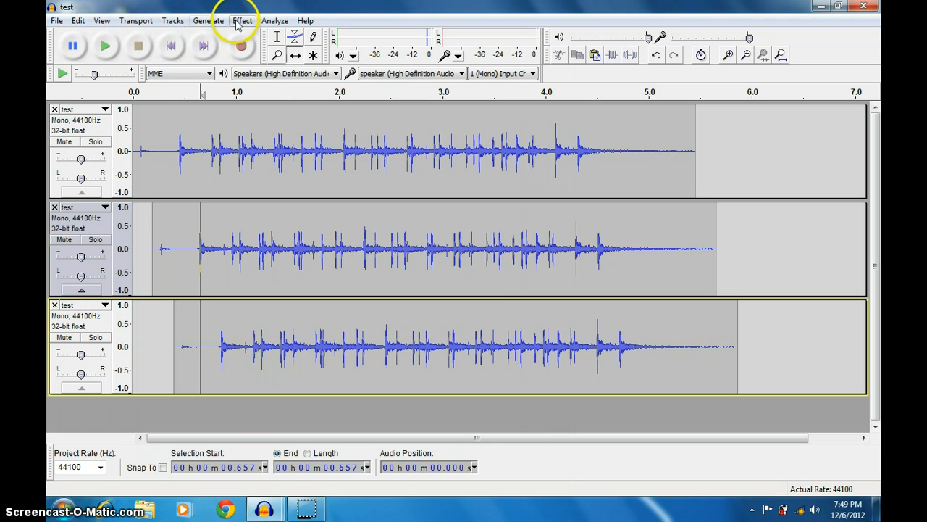
pyautogui.click(246, 20)
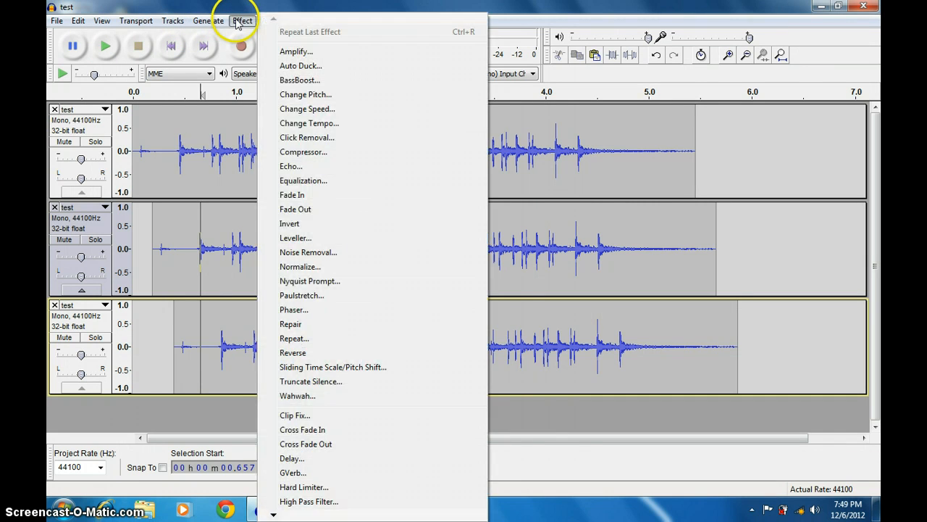
pyautogui.click(52, 20)
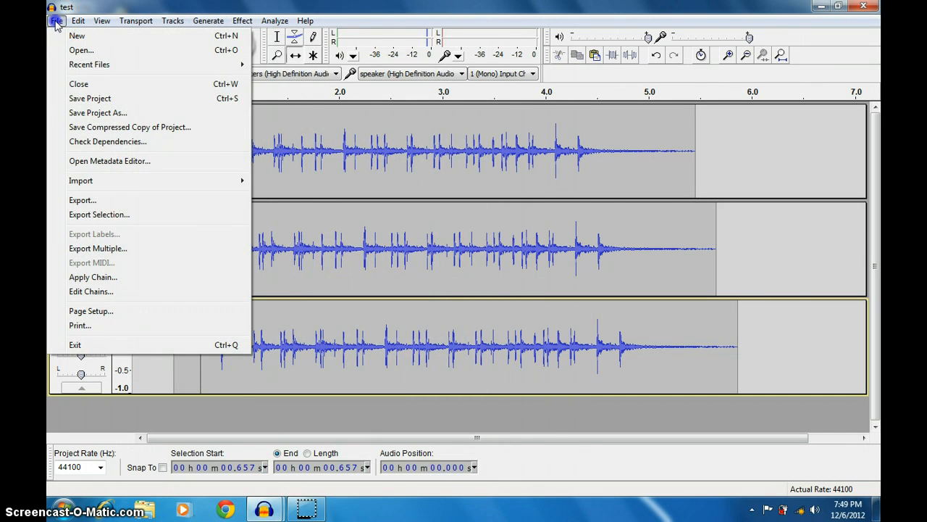
pyautogui.moveTo(81, 180)
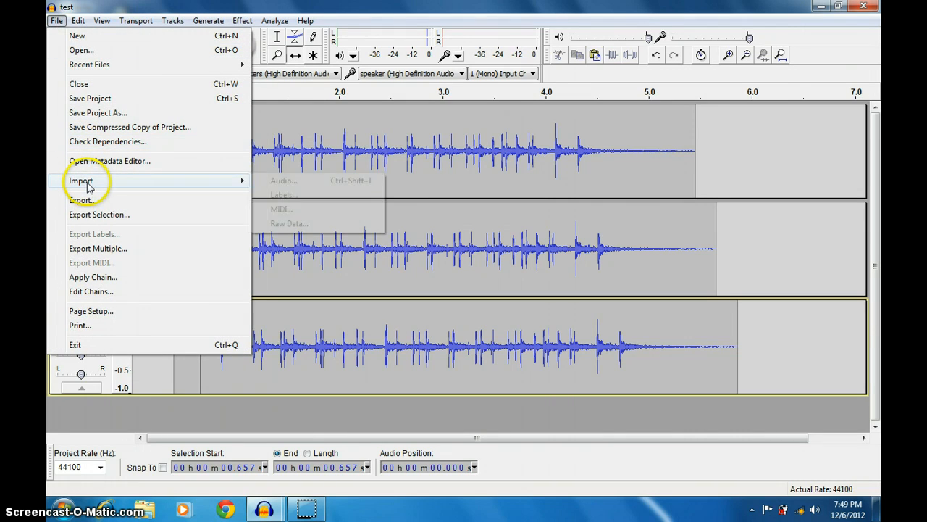
pyautogui.click(81, 200)
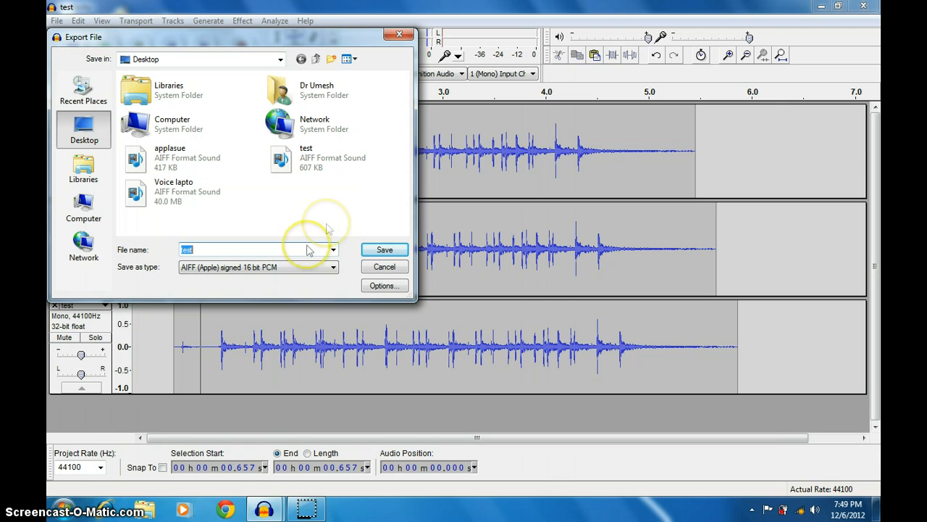
pyautogui.moveTo(403, 35)
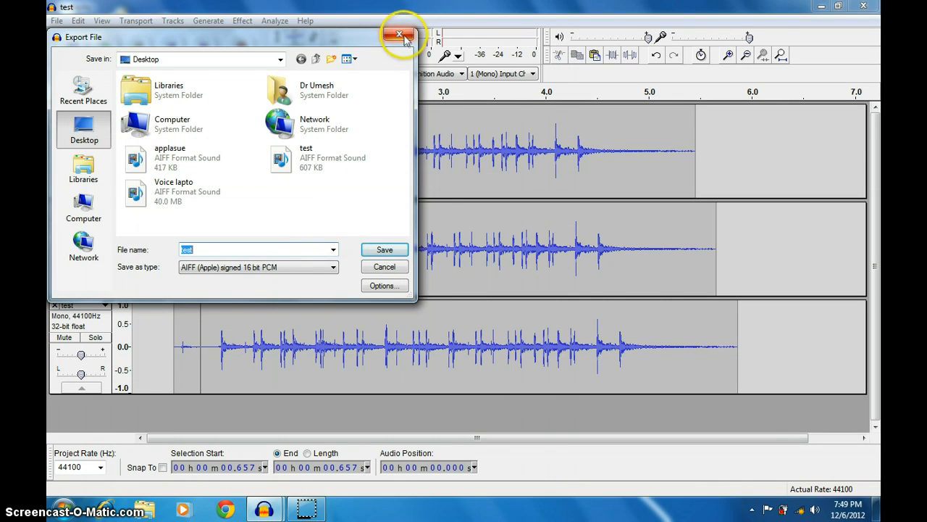
pyautogui.click(400, 34)
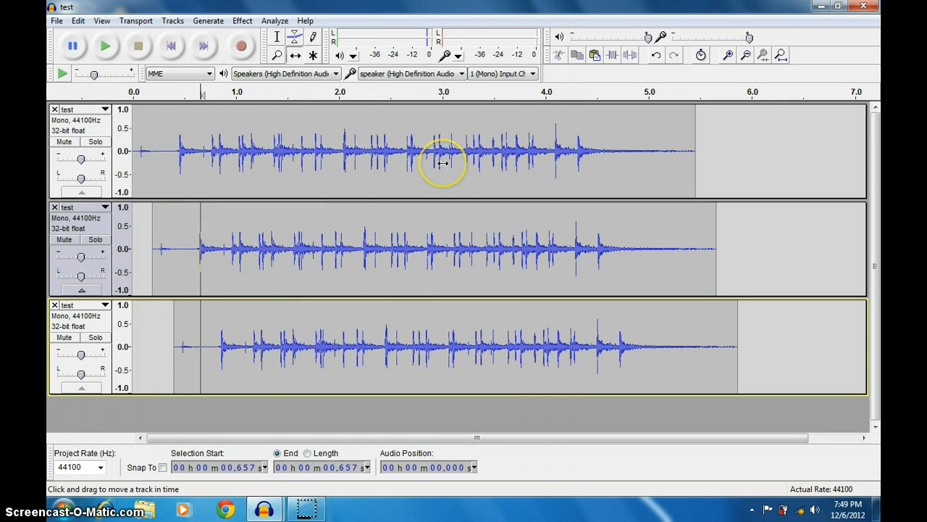
pyautogui.moveTo(624, 113)
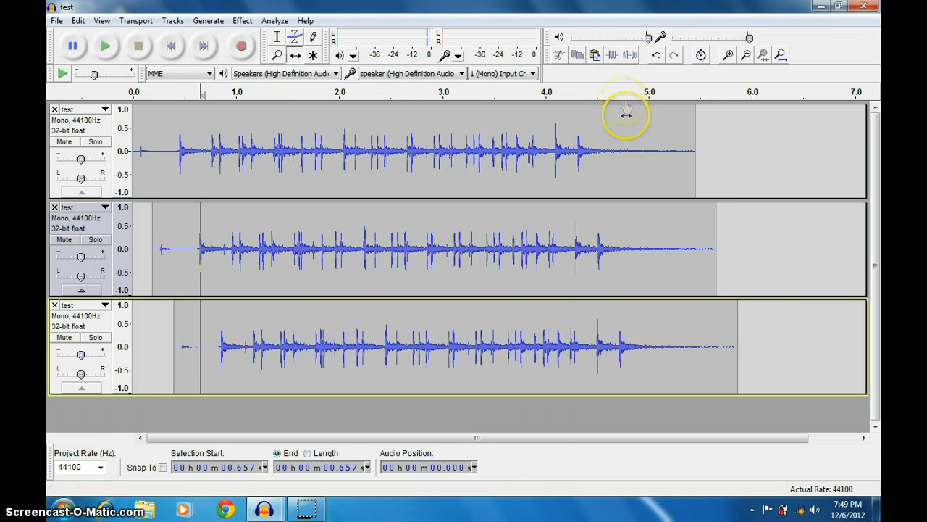